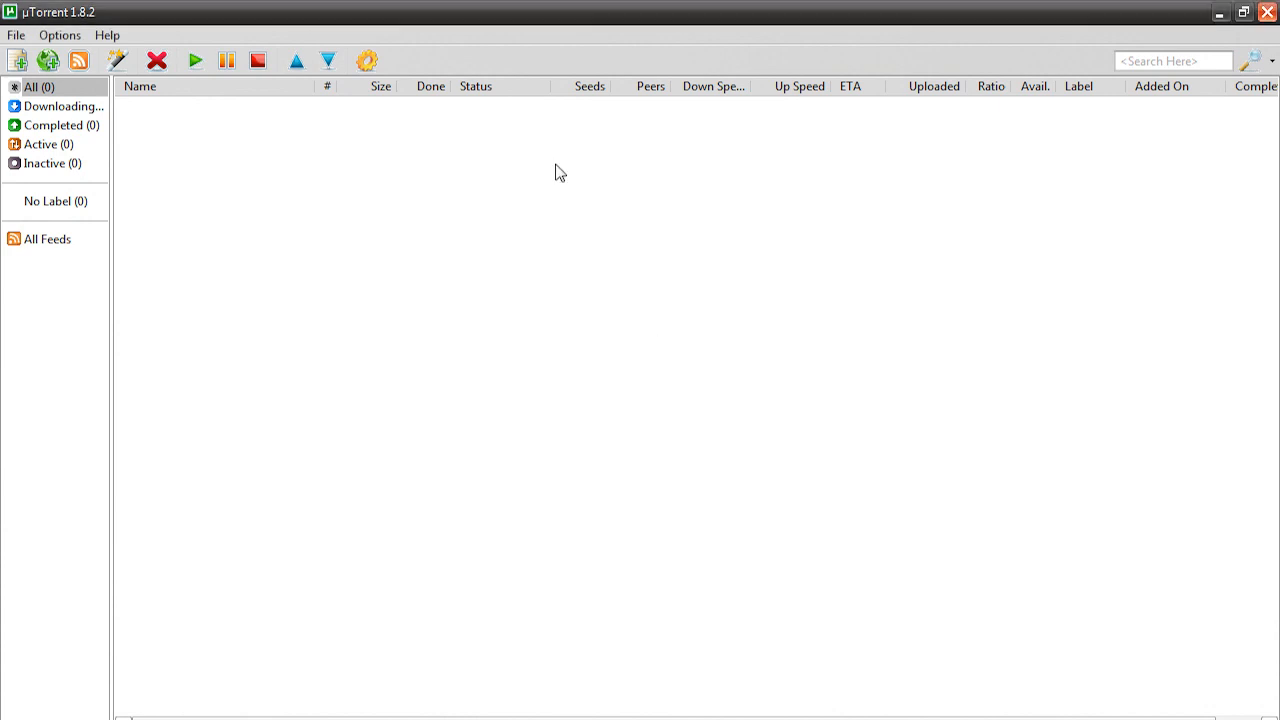
{"action": "mouse_move", "coordinate": [508, 190]}
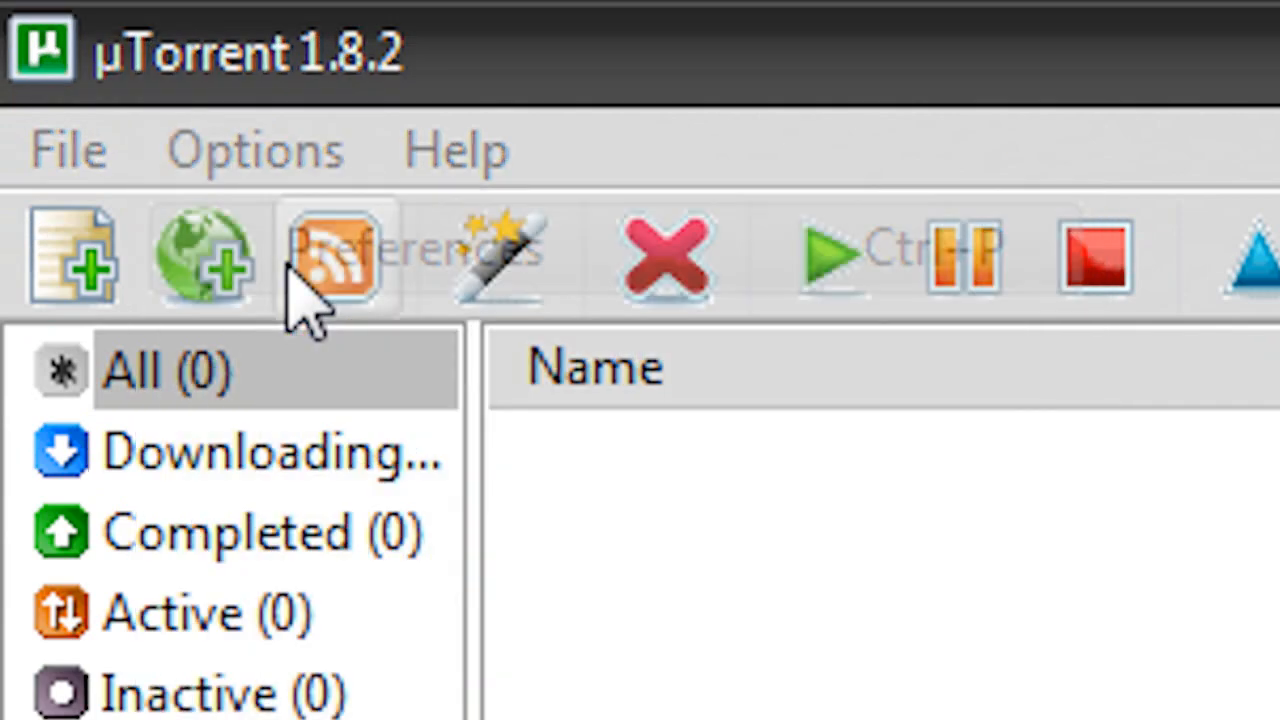
Set the Connection listening port to 433, unchecking Windows Firewall exception and UPnP port mapping
{"action": "left_click", "coordinate": [337, 255]}
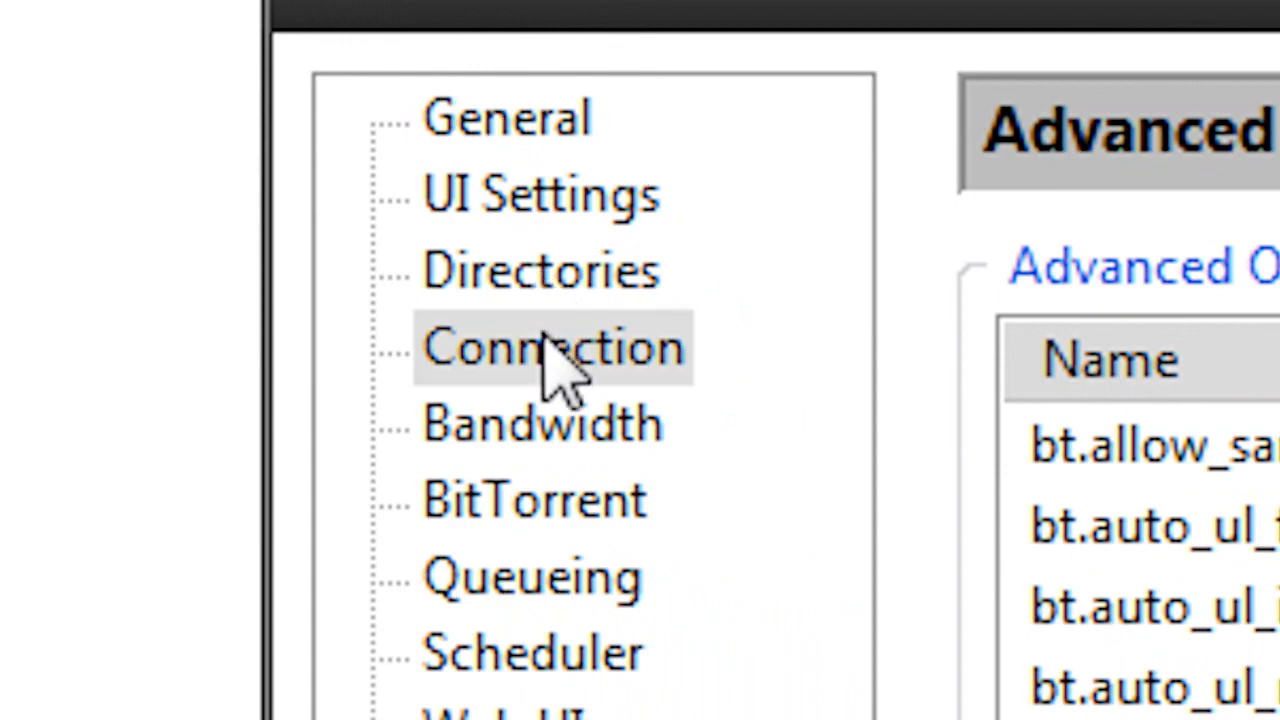
{"action": "left_click", "coordinate": [552, 347]}
{"action": "type", "text": "43"}
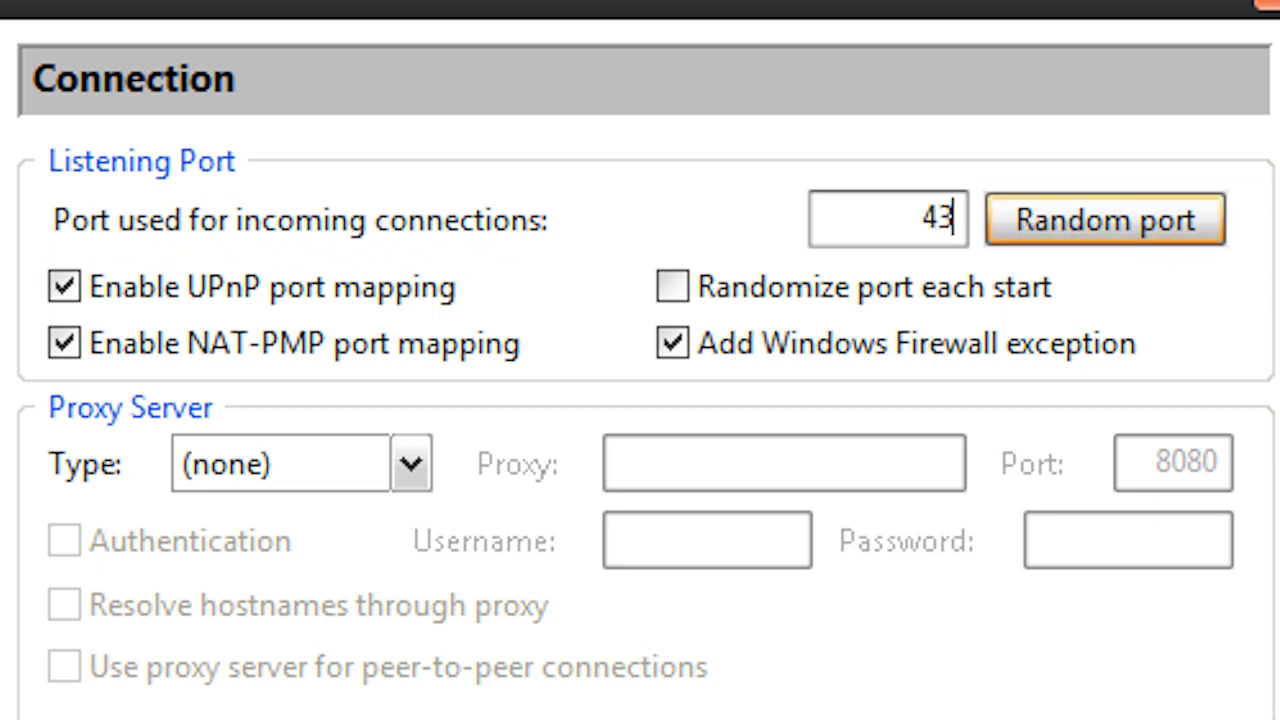
{"action": "left_click", "coordinate": [1105, 219]}
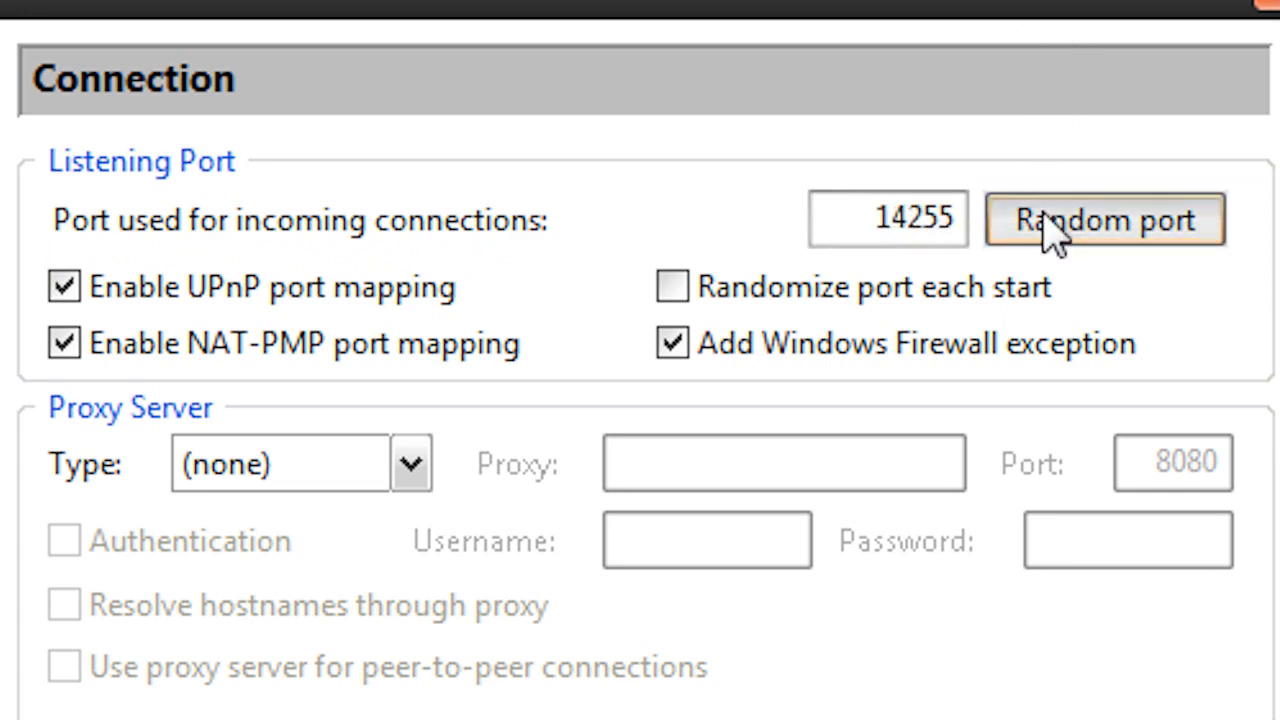
{"action": "left_click", "coordinate": [1104, 220]}
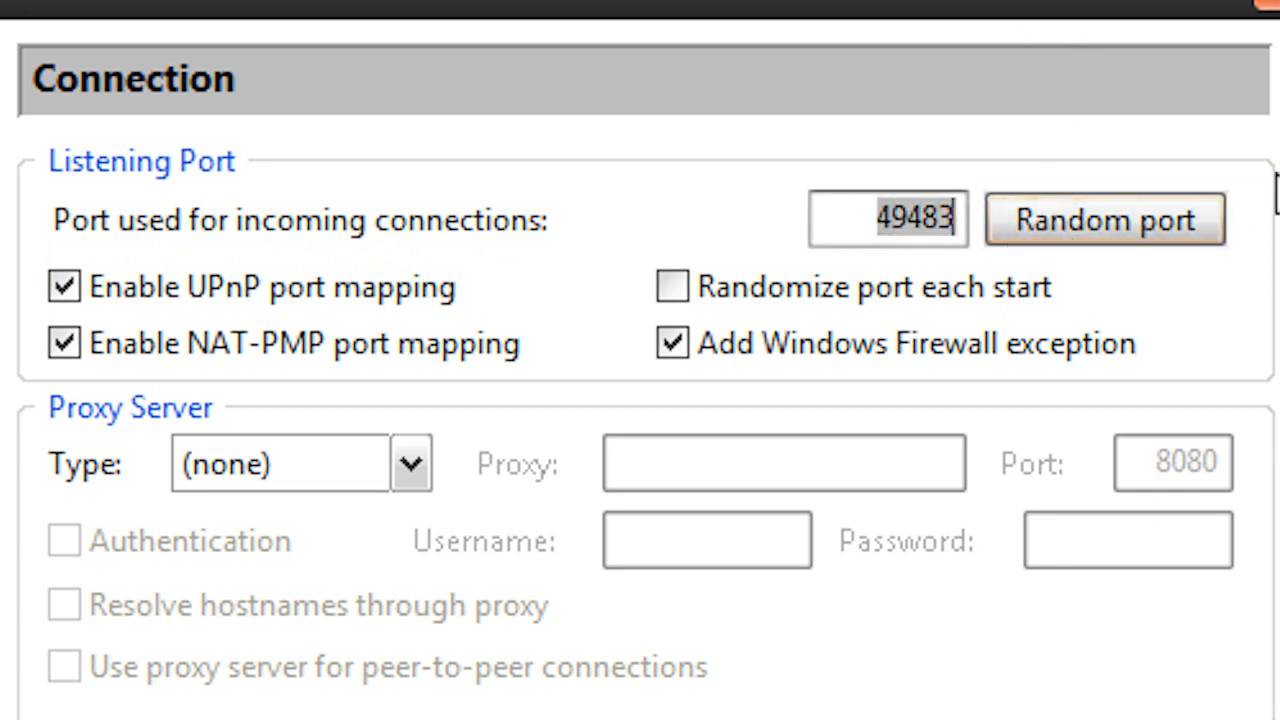
{"action": "type", "text": "43"}
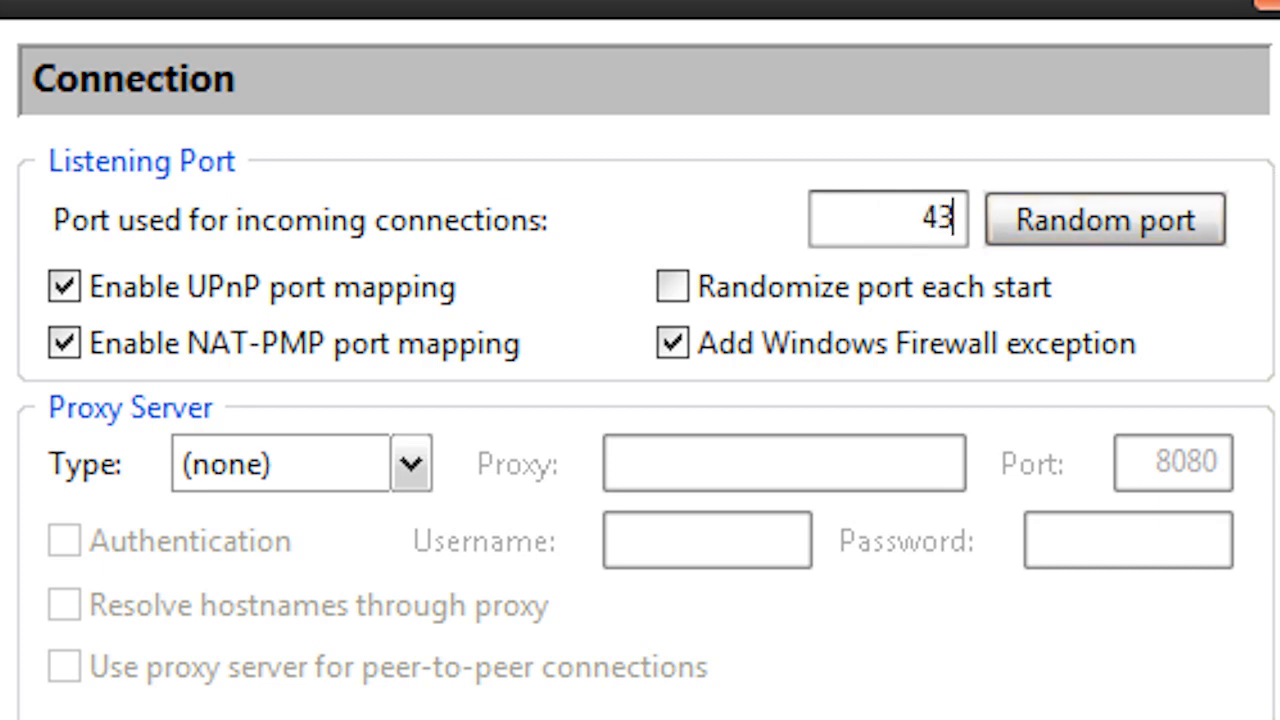
{"action": "type", "text": "3"}
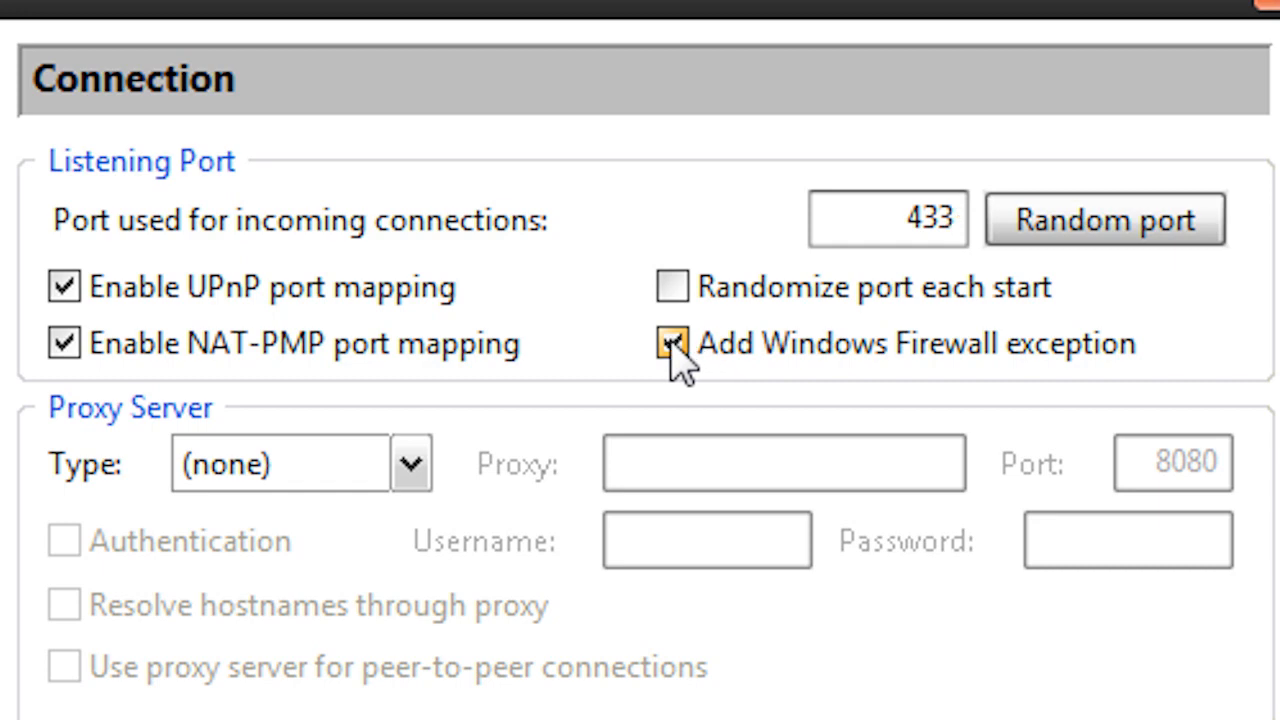
{"action": "left_click", "coordinate": [672, 343]}
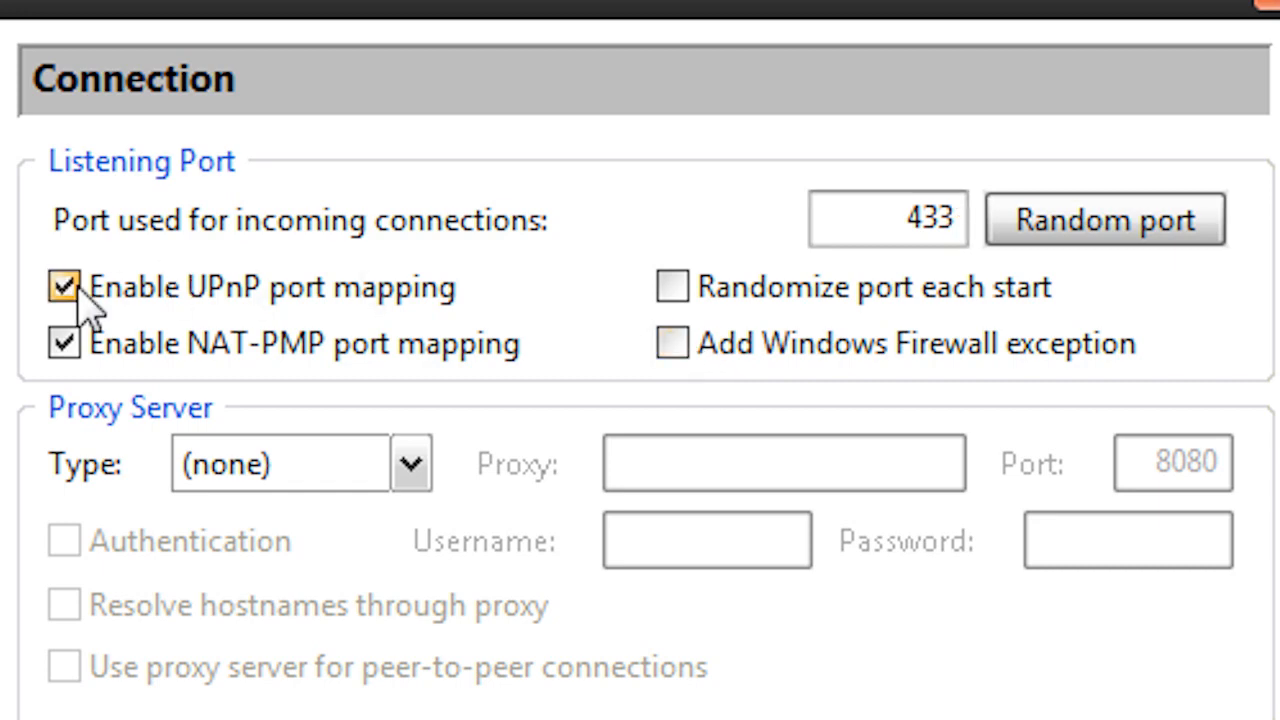
{"action": "left_click", "coordinate": [63, 287]}
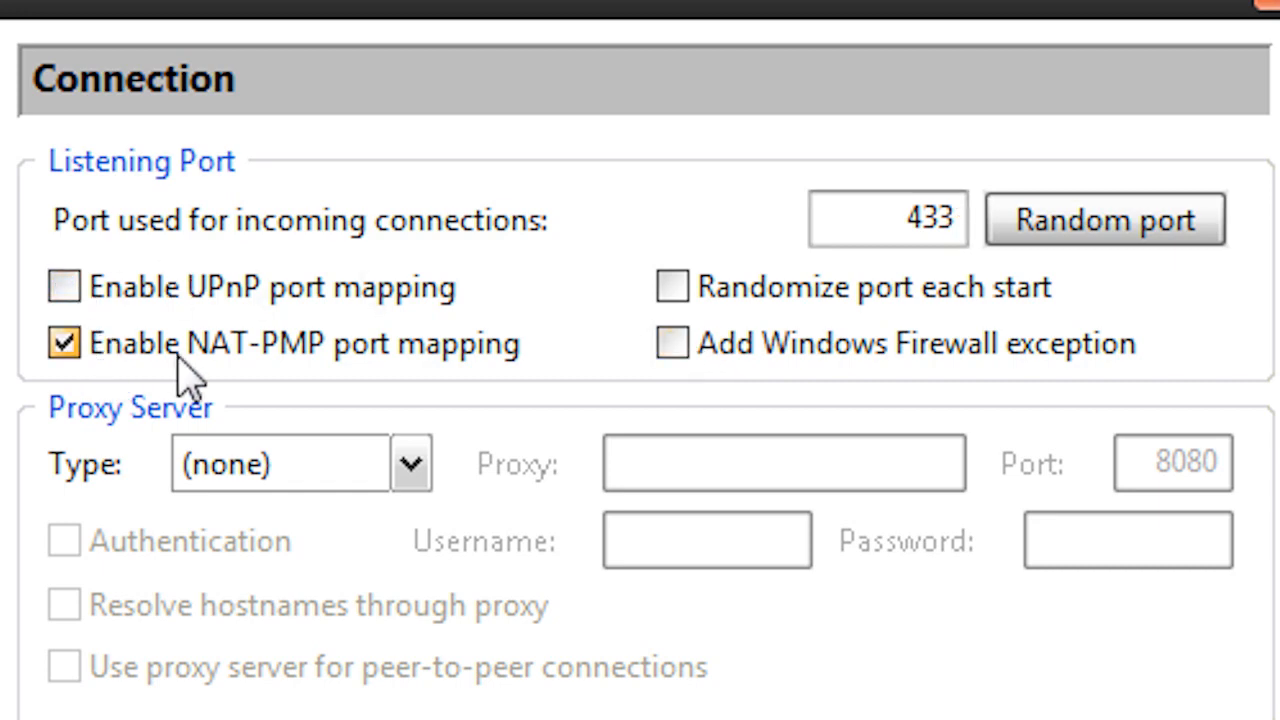
{"action": "mouse_move", "coordinate": [355, 380]}
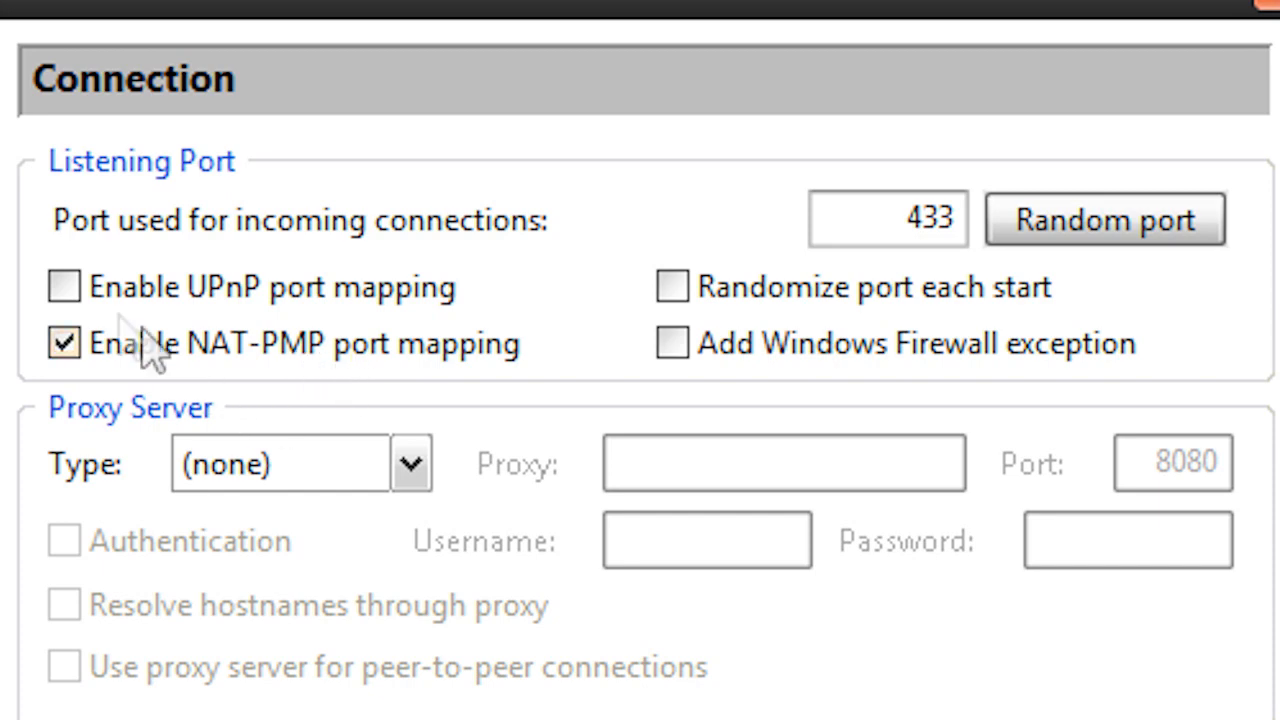
Change the maximum upload rate on the Bandwidth page from 5600 to 80 kB/s
{"action": "left_click", "coordinate": [95, 188]}
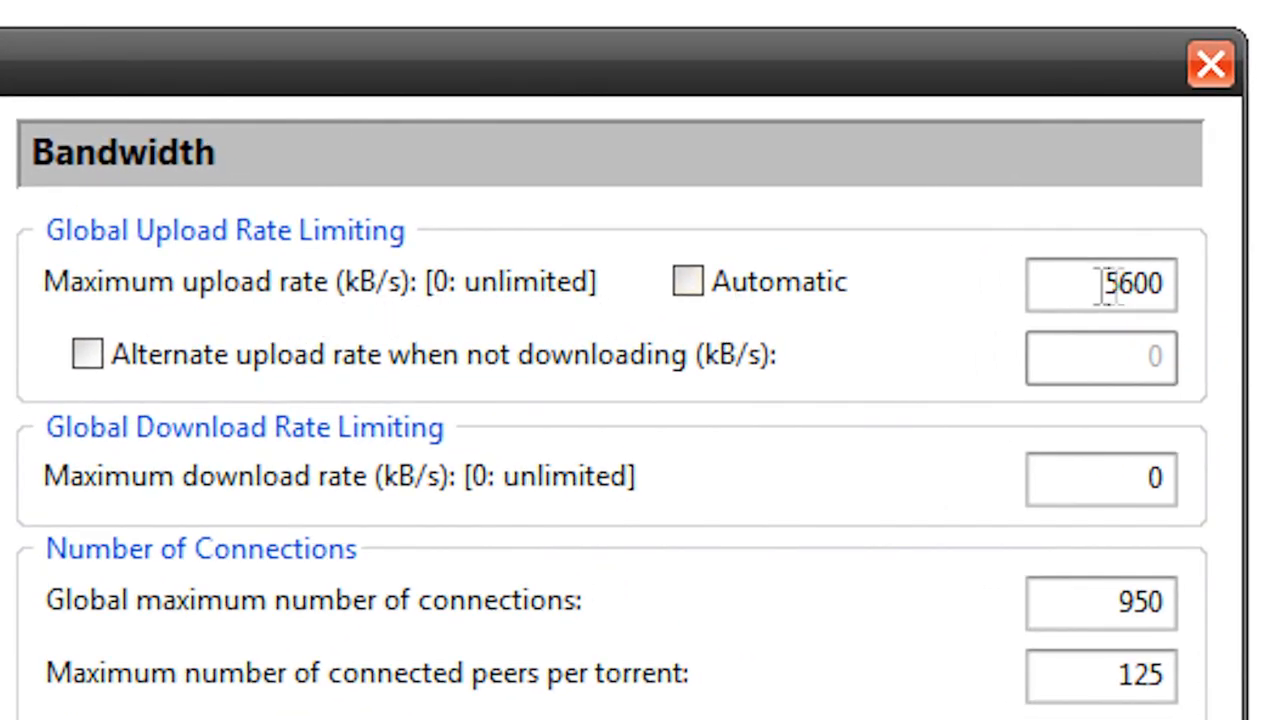
{"action": "type", "text": "80"}
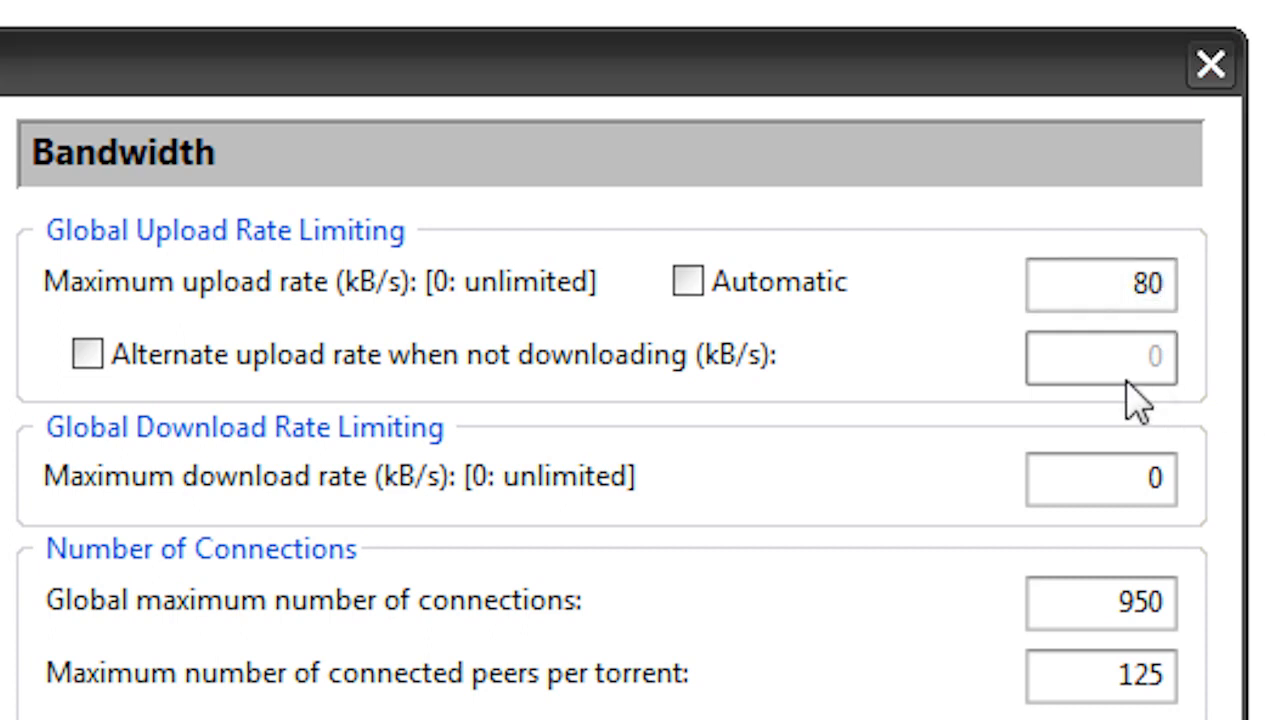
{"action": "left_click", "coordinate": [1100, 284]}
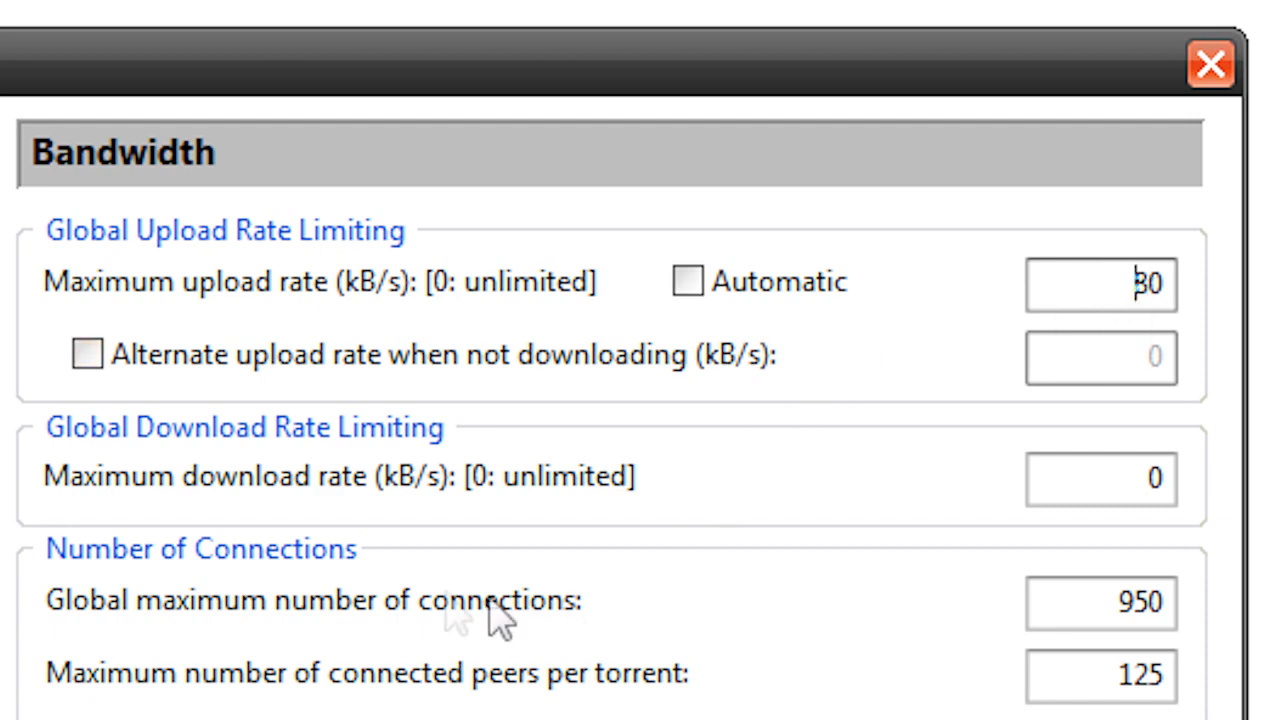
{"action": "scroll", "scroll_direction": "down", "scroll_amount": 3}
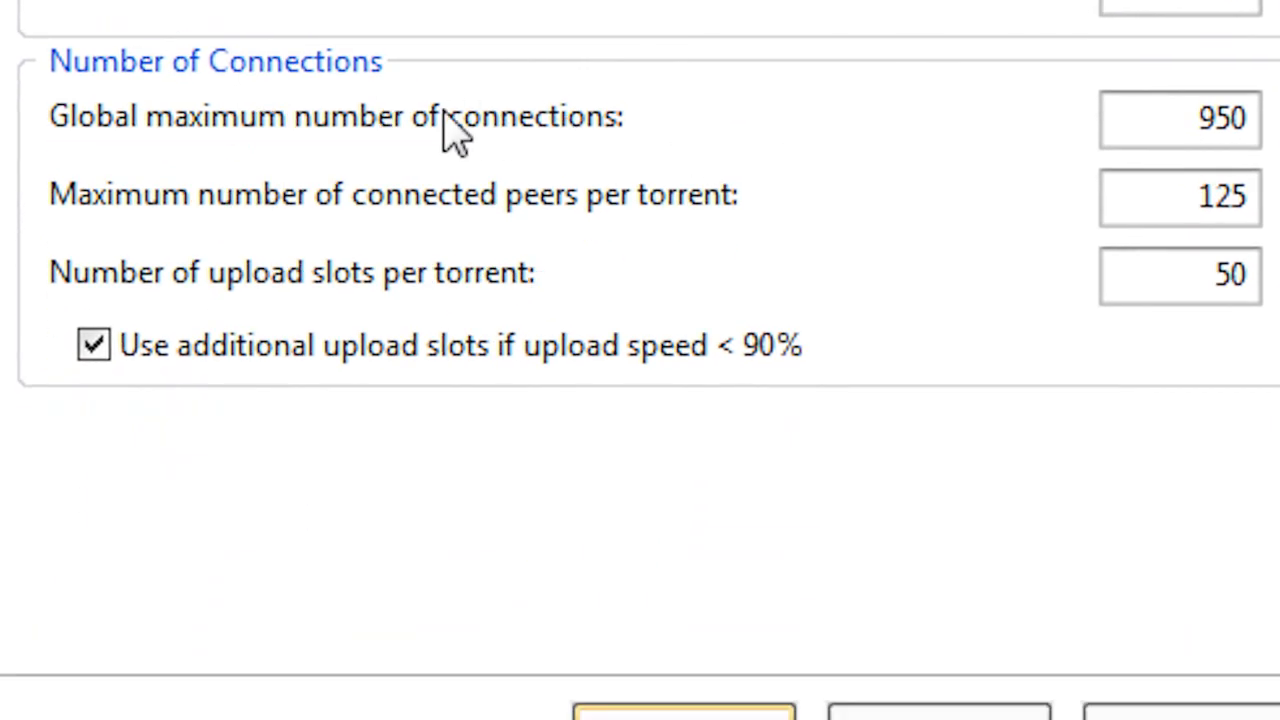
{"action": "mouse_move", "coordinate": [625, 125]}
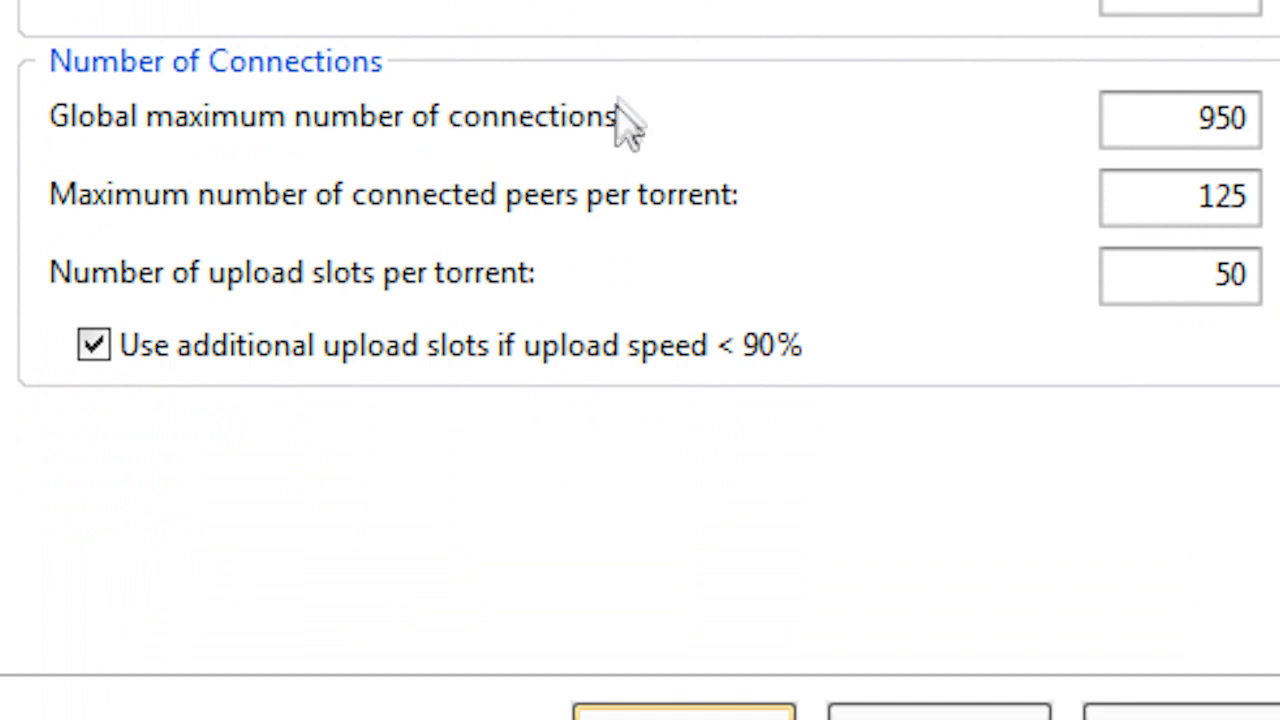
{"action": "left_click", "coordinate": [1180, 195]}
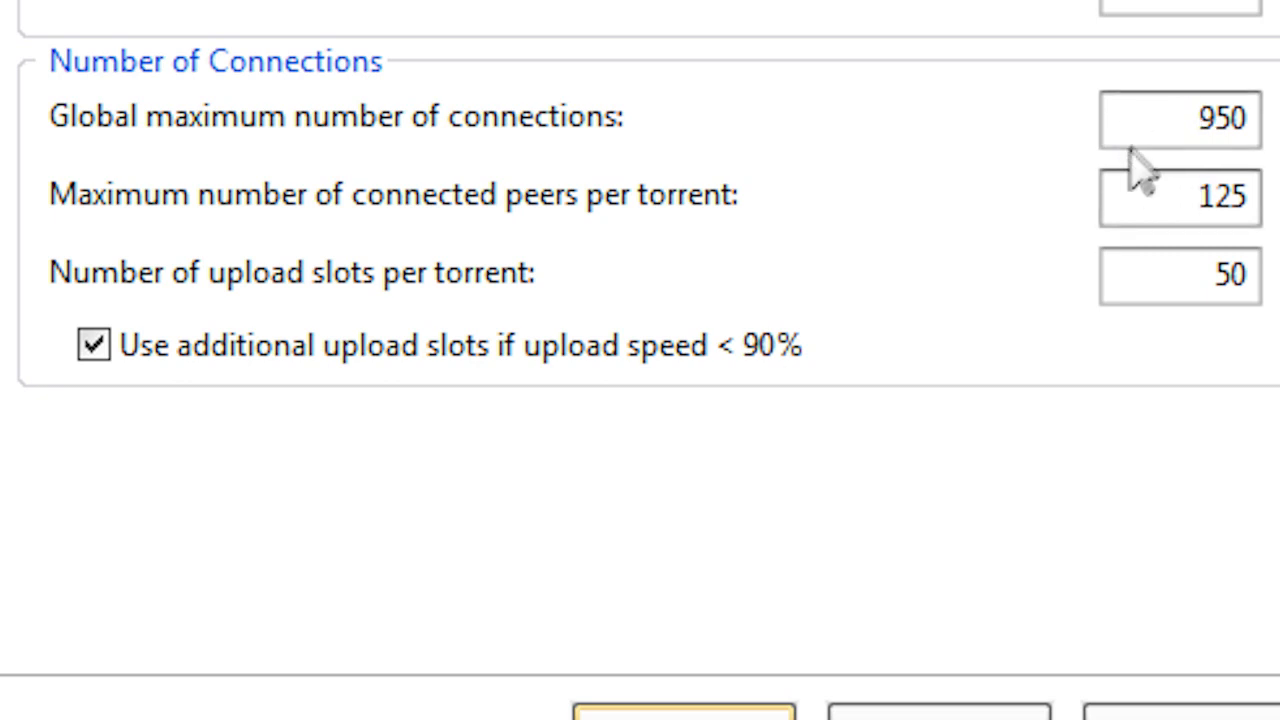
{"action": "mouse_move", "coordinate": [1188, 185]}
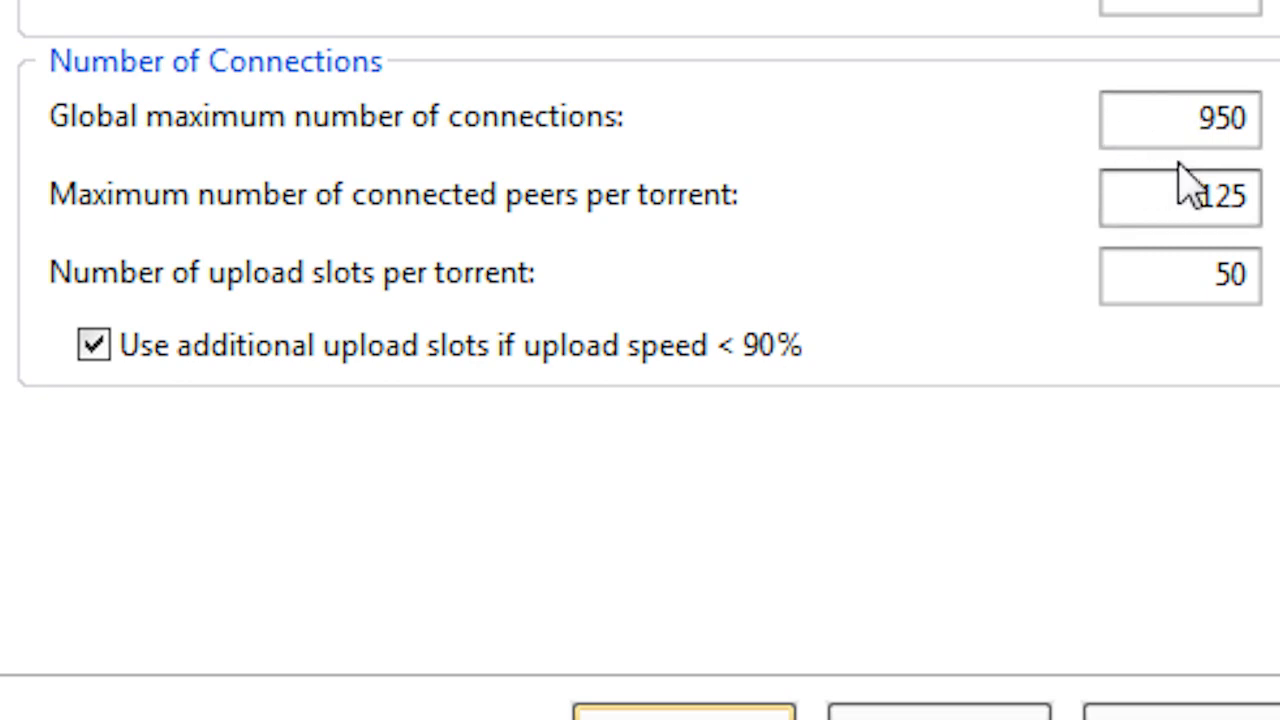
{"action": "mouse_move", "coordinate": [490, 310]}
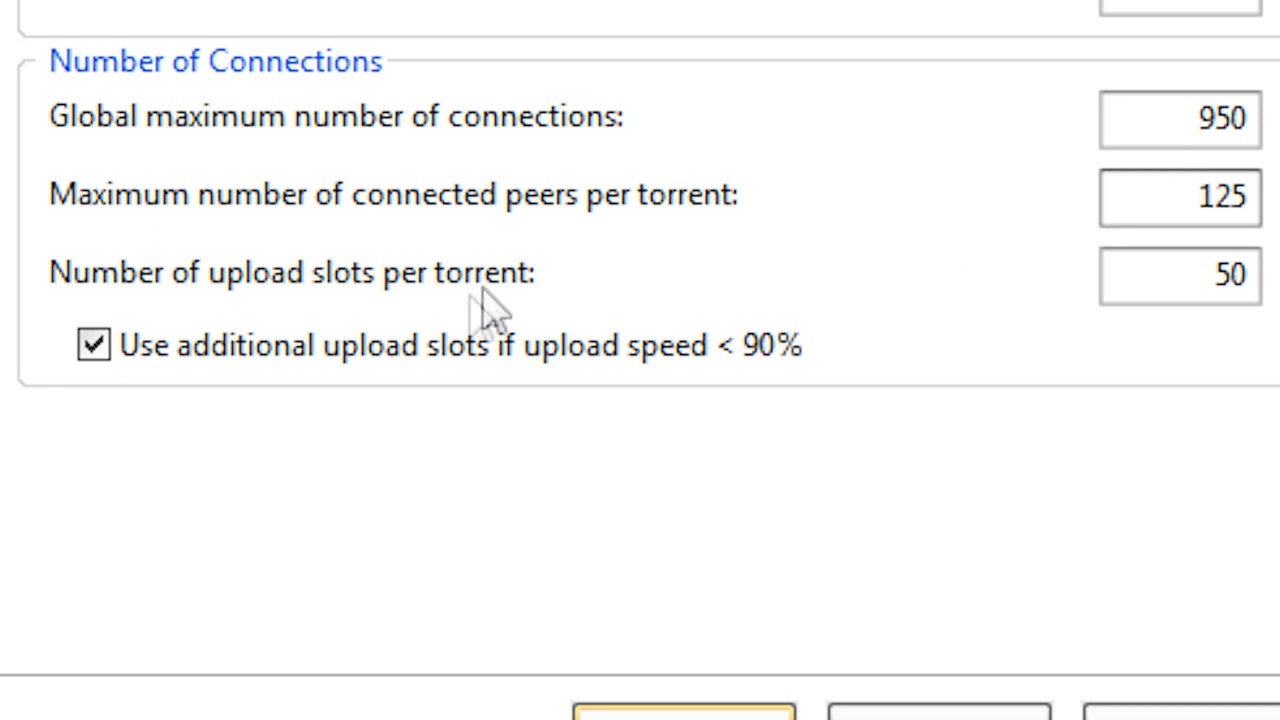
{"action": "mouse_move", "coordinate": [530, 315]}
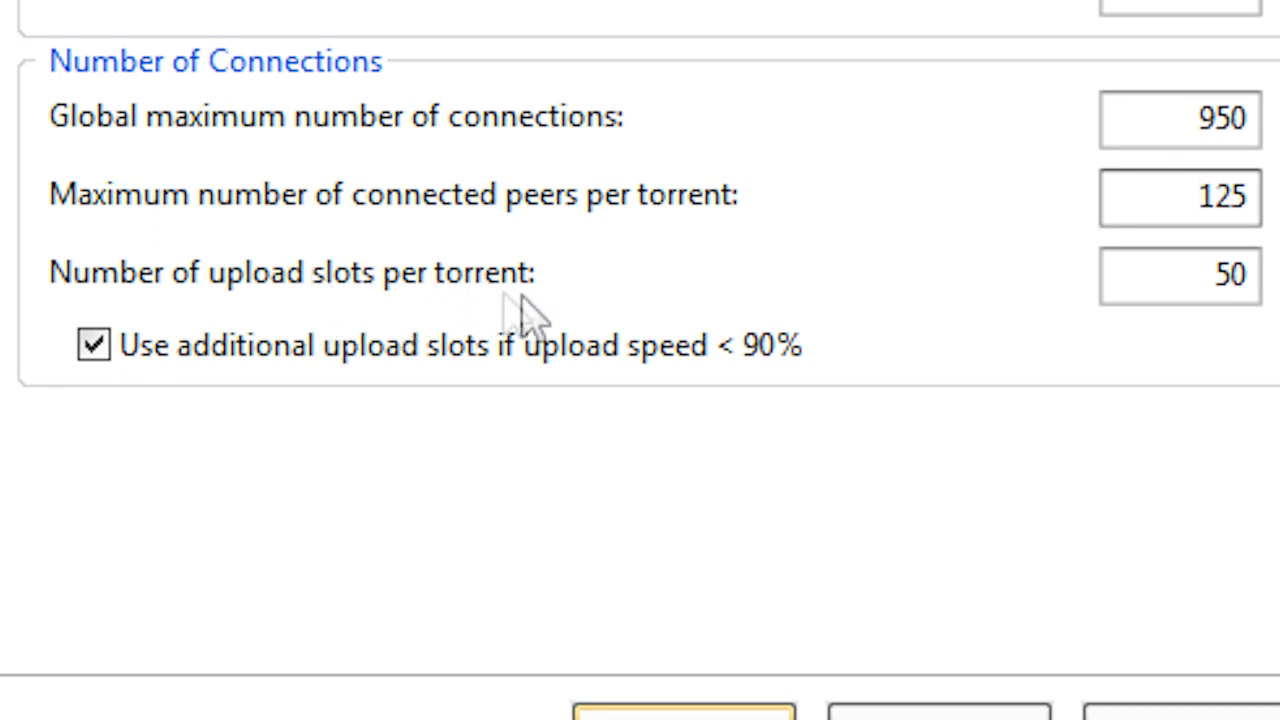
{"action": "mouse_move", "coordinate": [290, 220]}
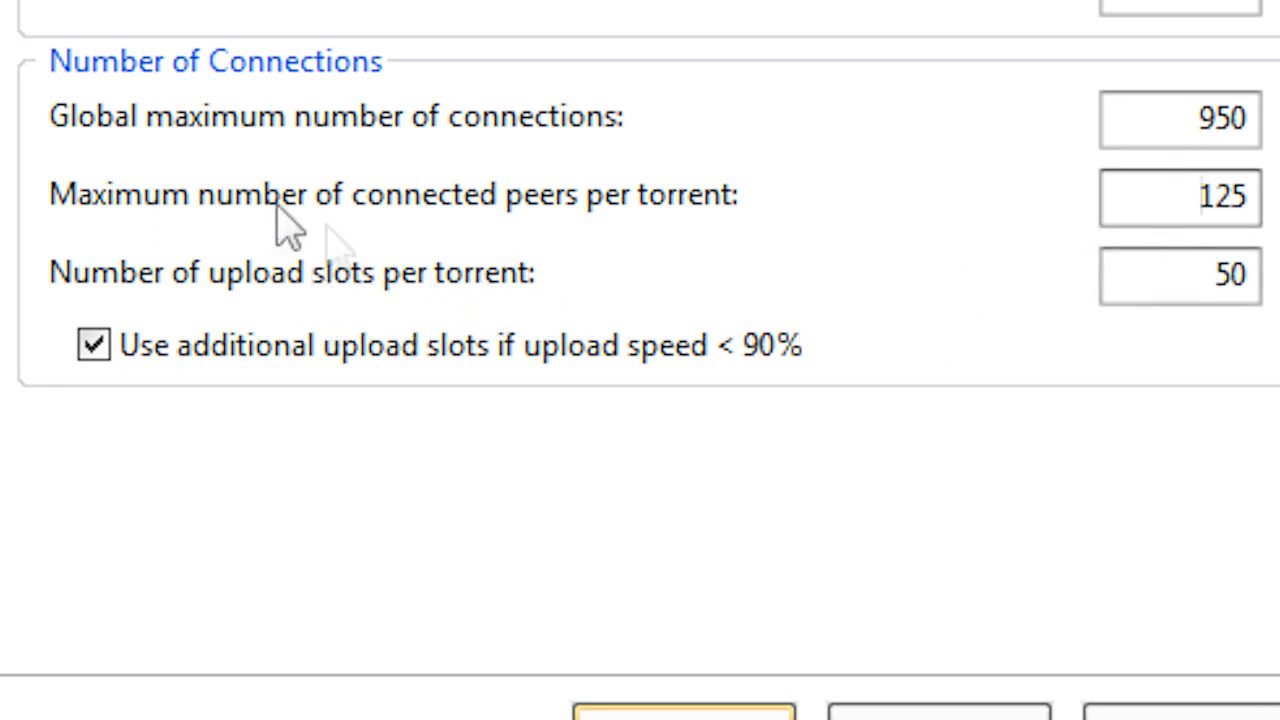
Show the BitTorrent page with DHT, peer exchange and protocol encryption options
{"action": "left_click", "coordinate": [539, 342]}
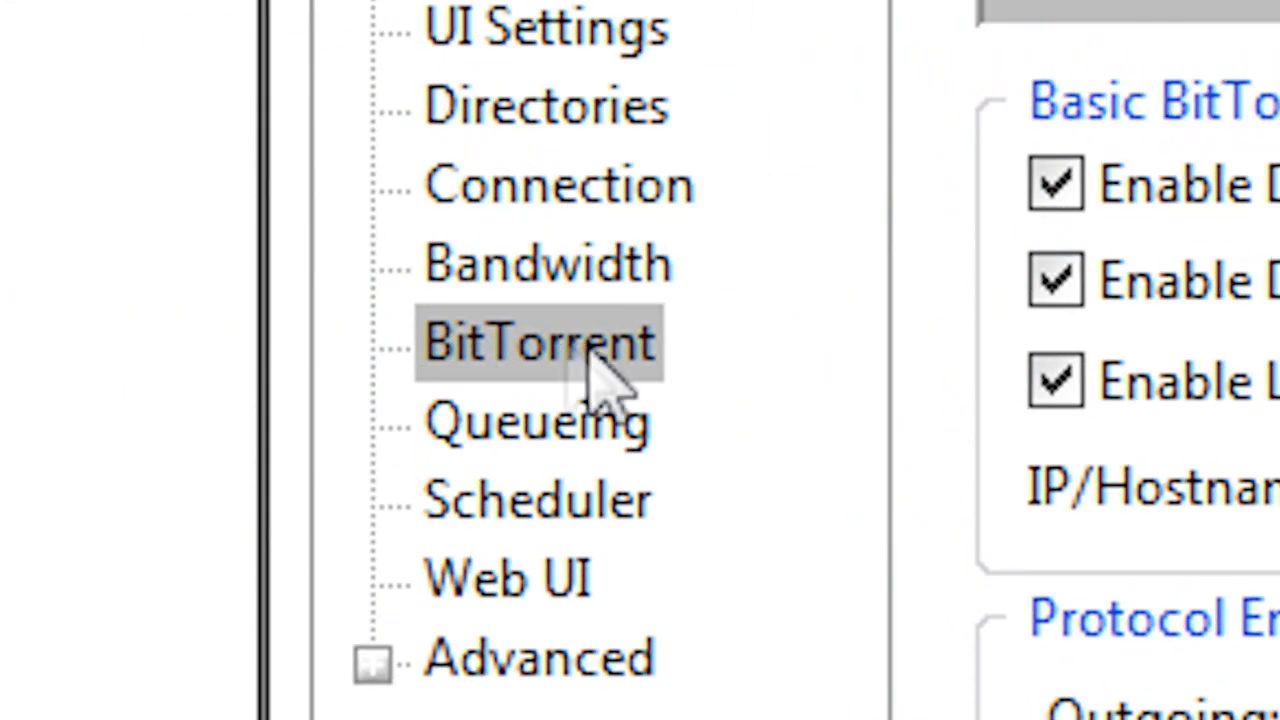
{"action": "left_click", "coordinate": [540, 342]}
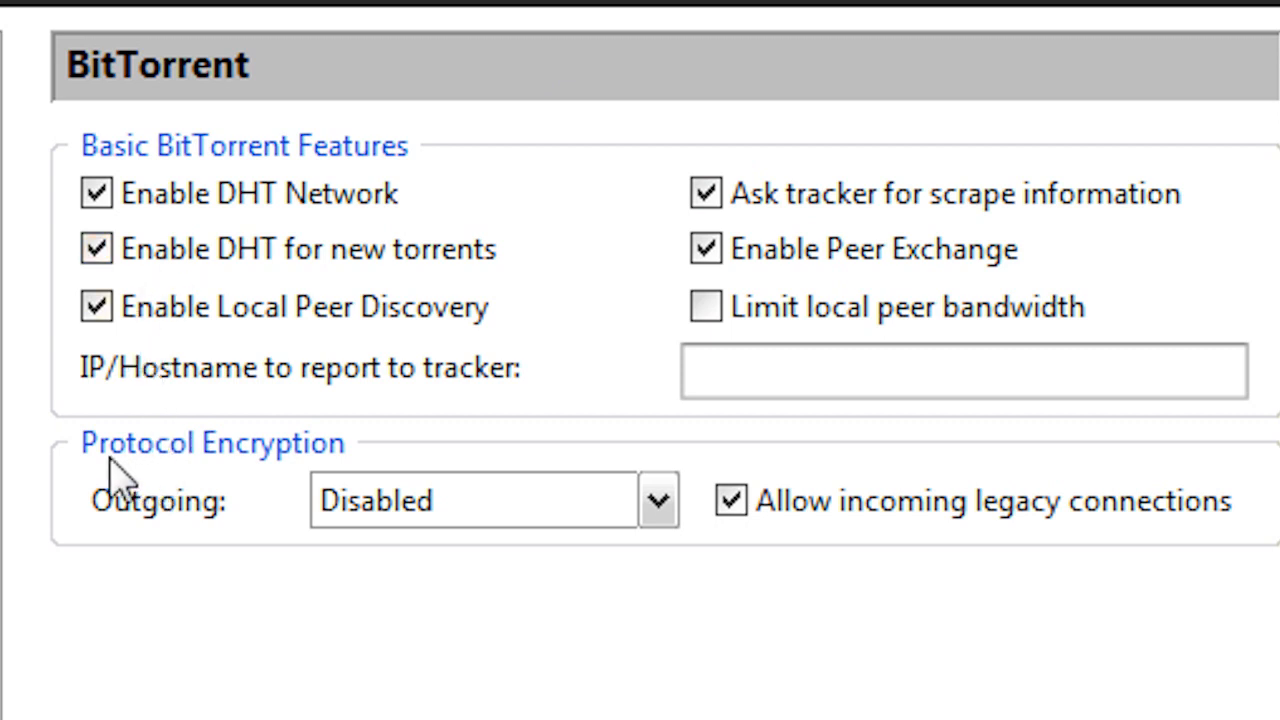
{"action": "mouse_move", "coordinate": [215, 520]}
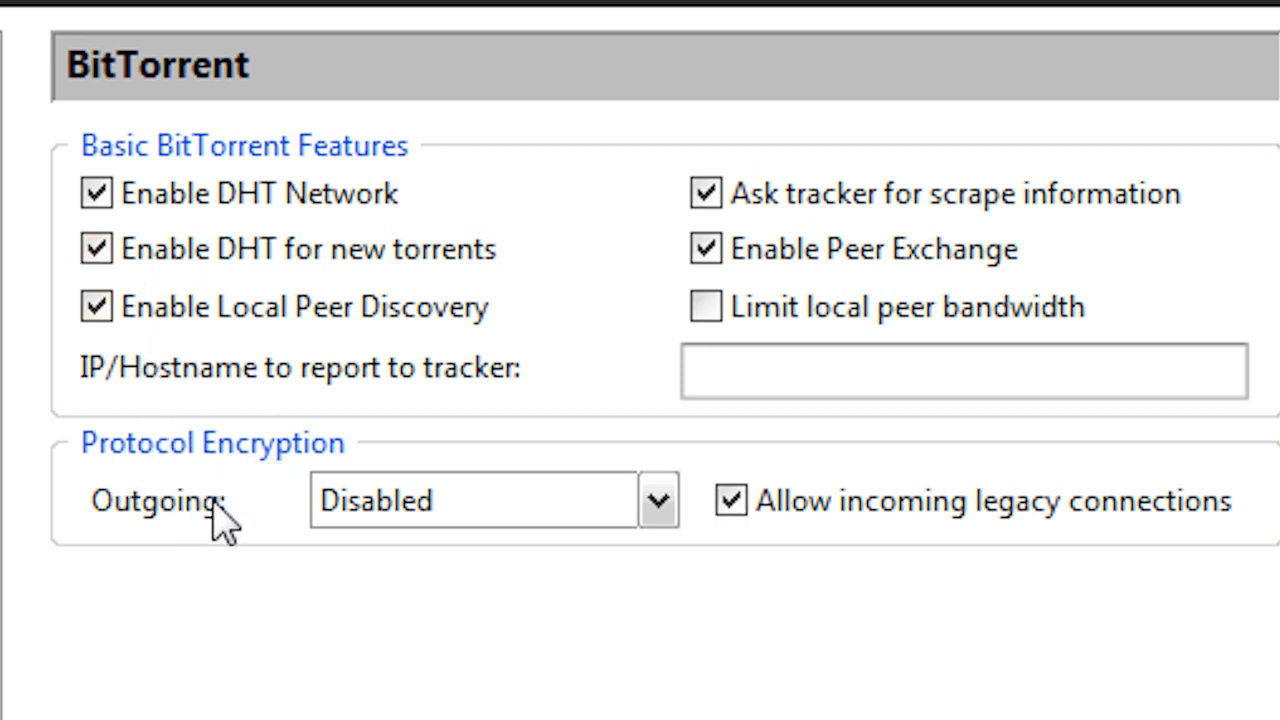
{"action": "left_click", "coordinate": [656, 500]}
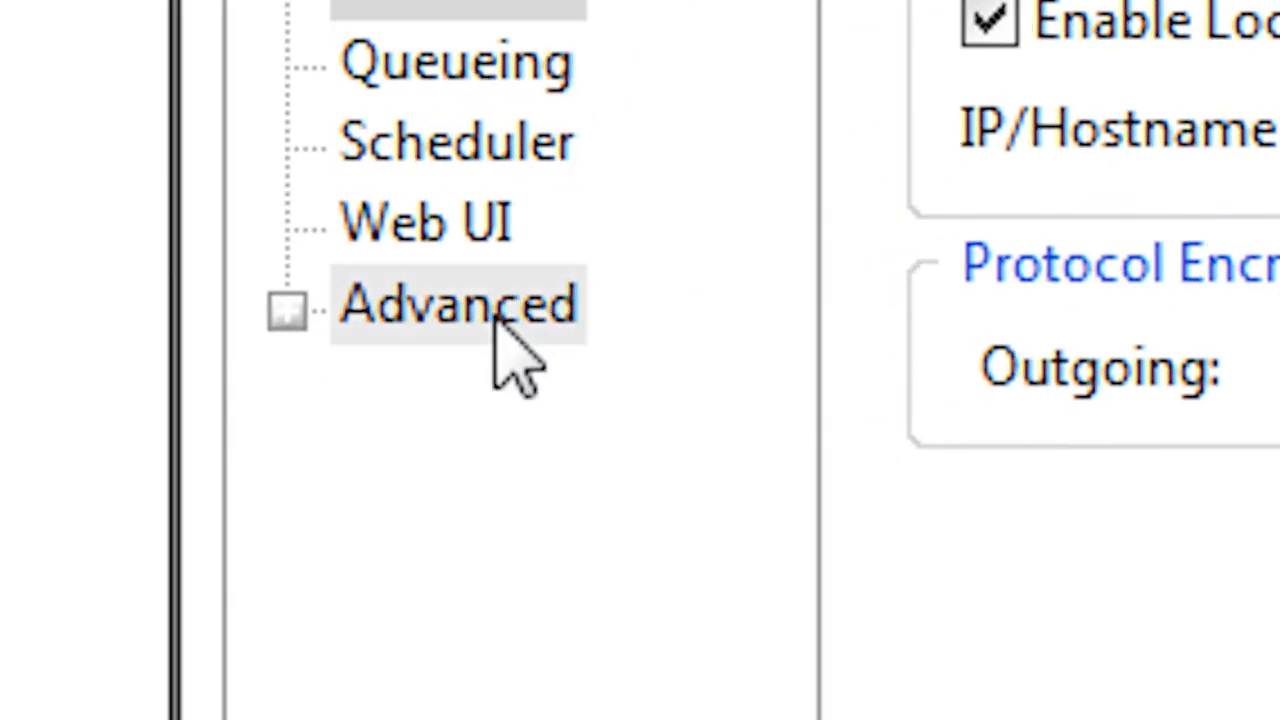
Find net.max_halfopen in the Advanced list and enter 500 as its value
{"action": "left_click", "coordinate": [457, 305]}
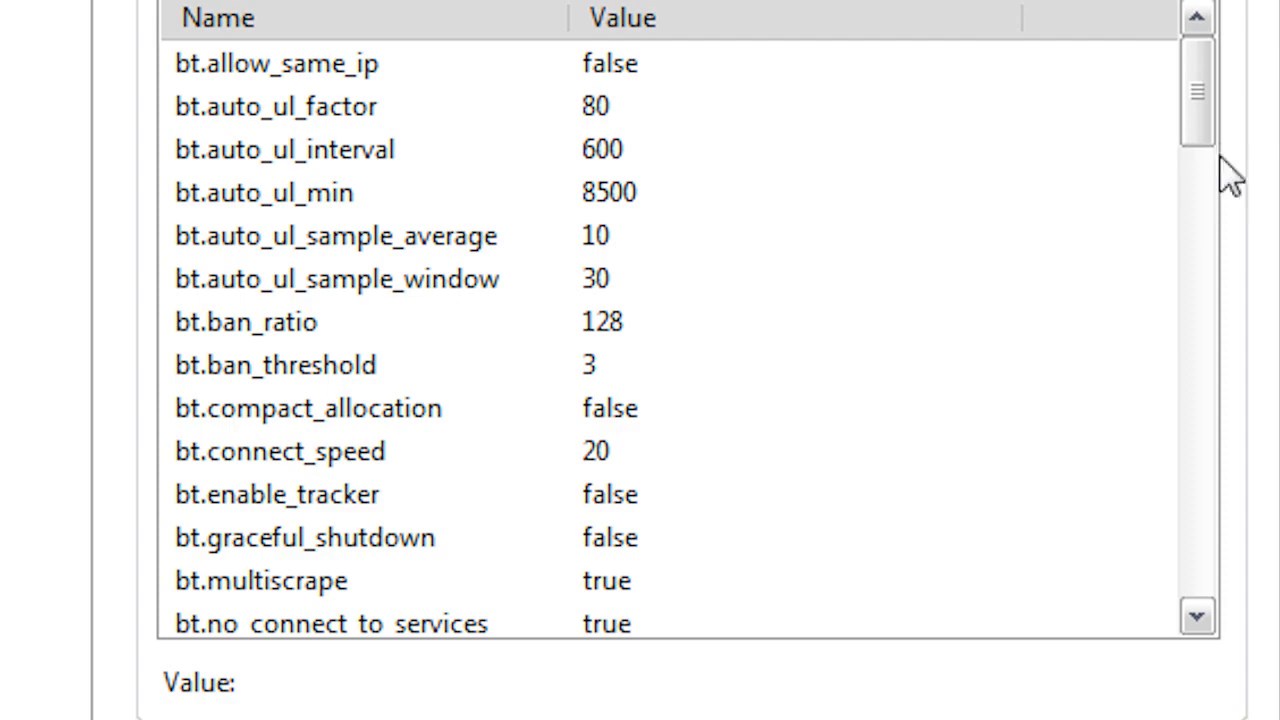
{"action": "scroll", "scroll_direction": "down", "scroll_amount": 3}
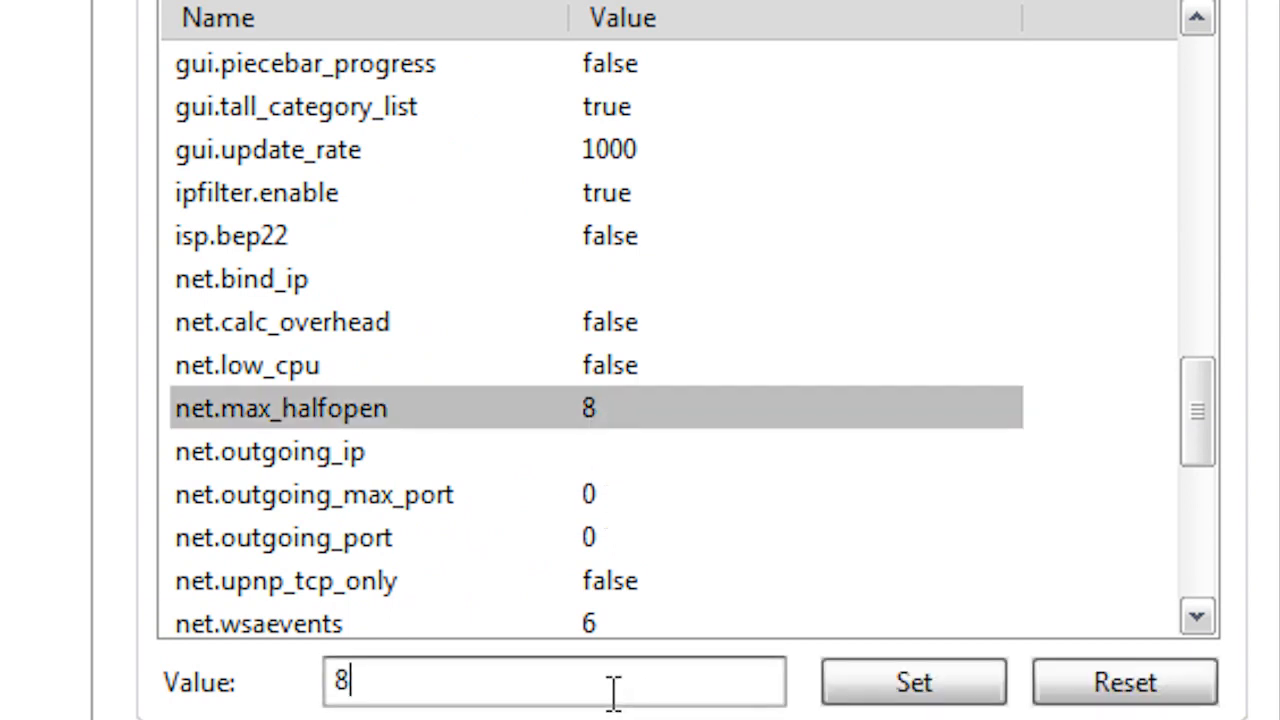
{"action": "type", "text": "5"}
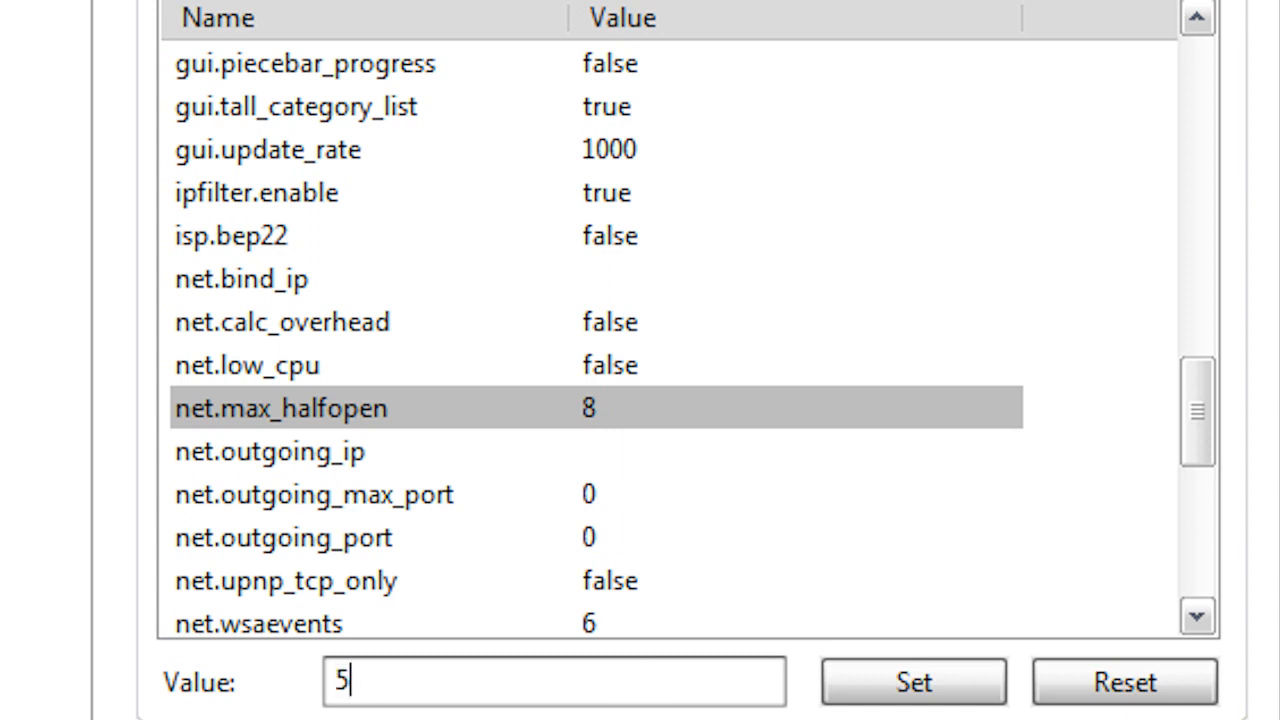
{"action": "type", "text": "00"}
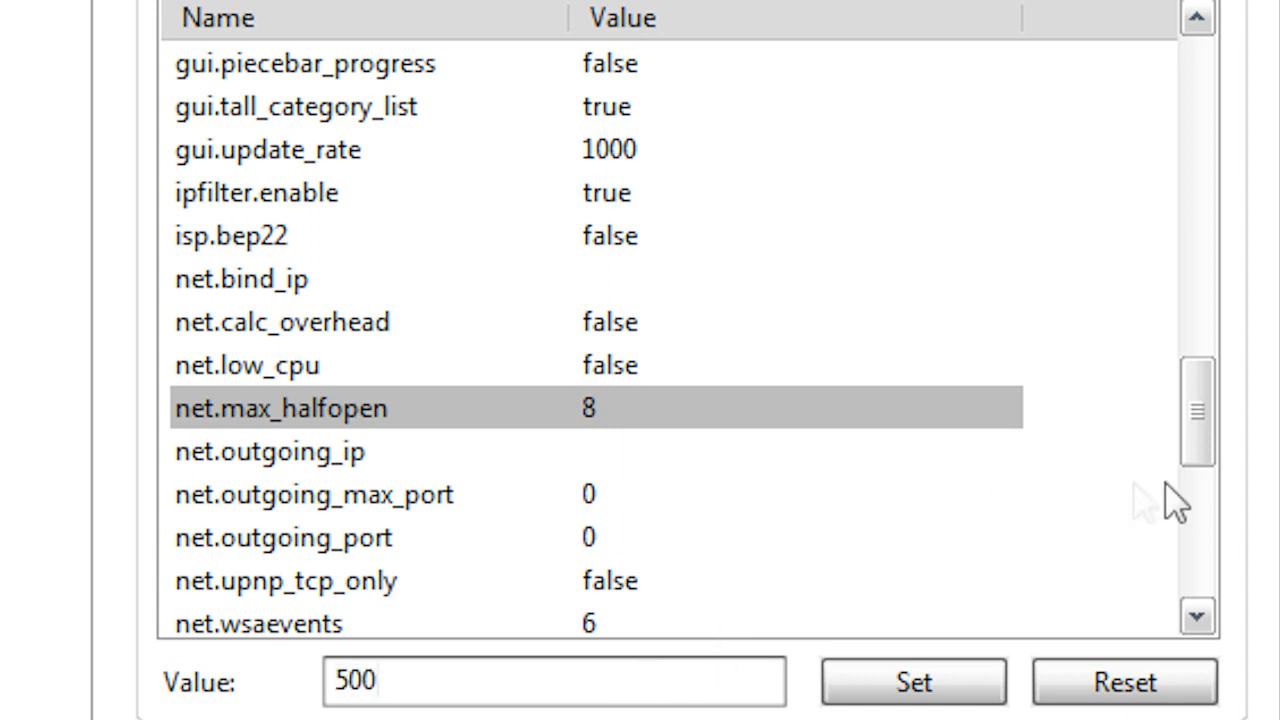
{"action": "scroll", "scroll_direction": "down", "scroll_amount": 3}
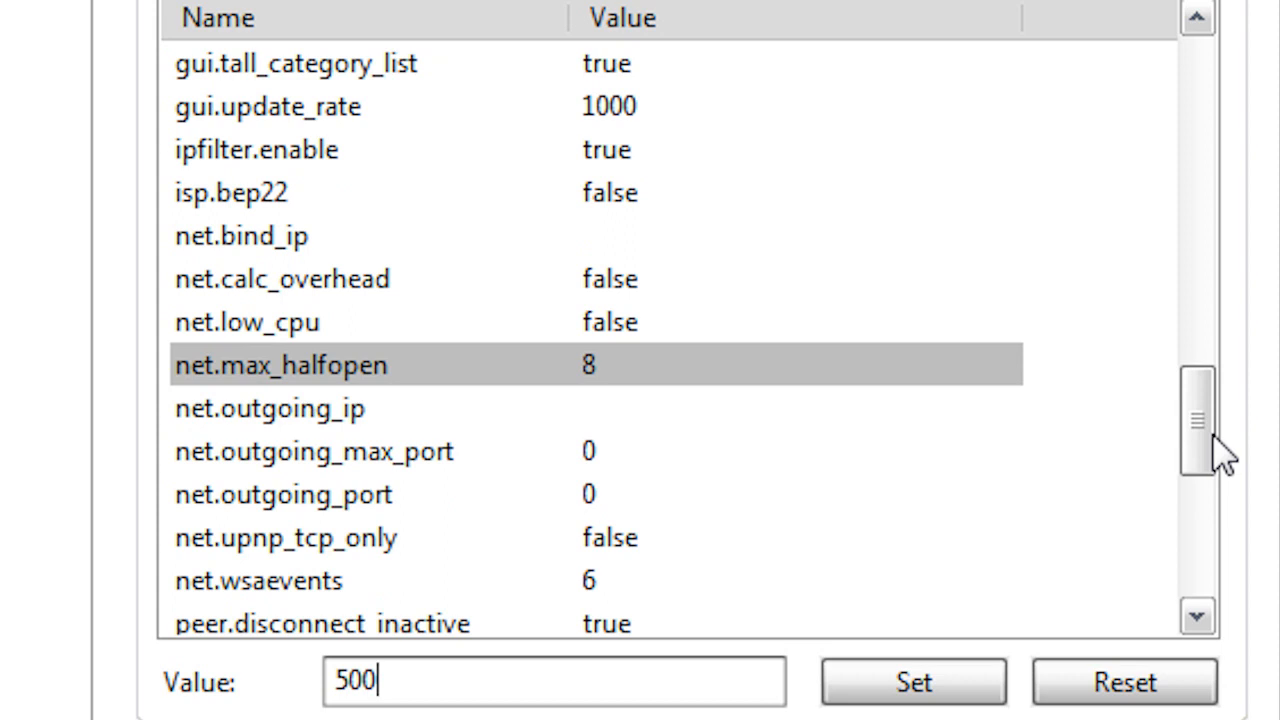
{"action": "mouse_move", "coordinate": [915, 475]}
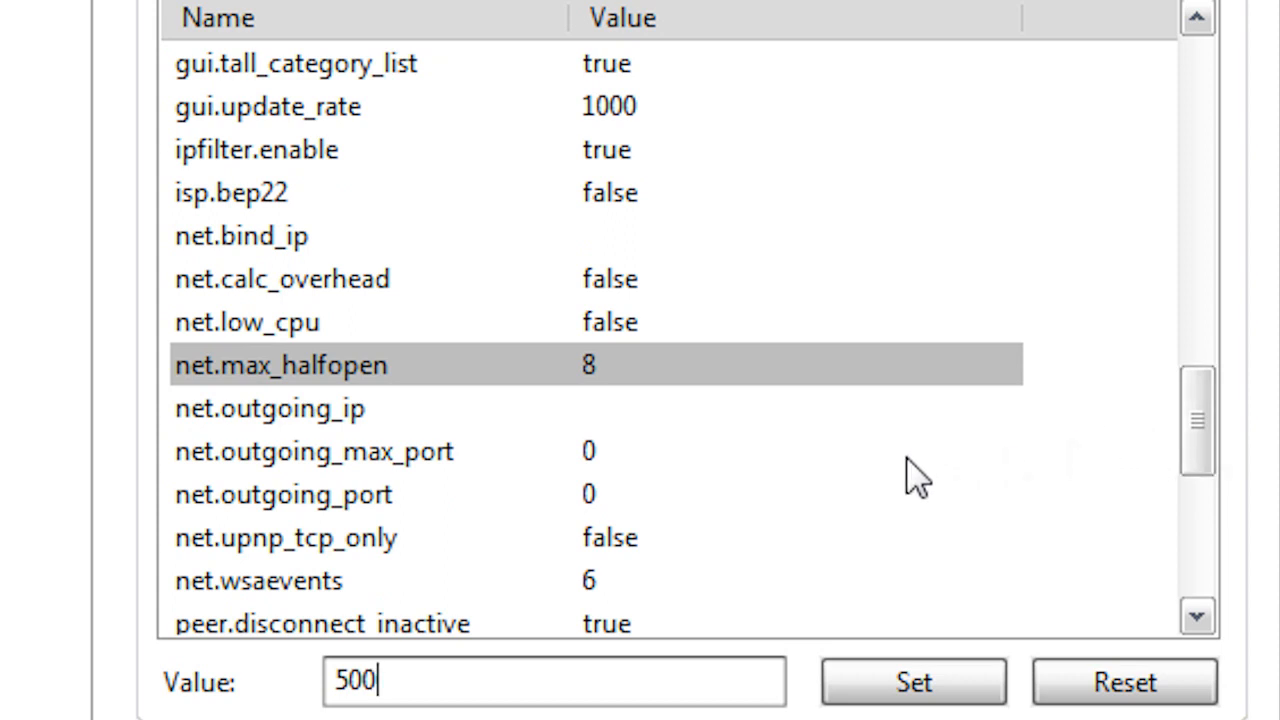
{"action": "mouse_move", "coordinate": [318, 450]}
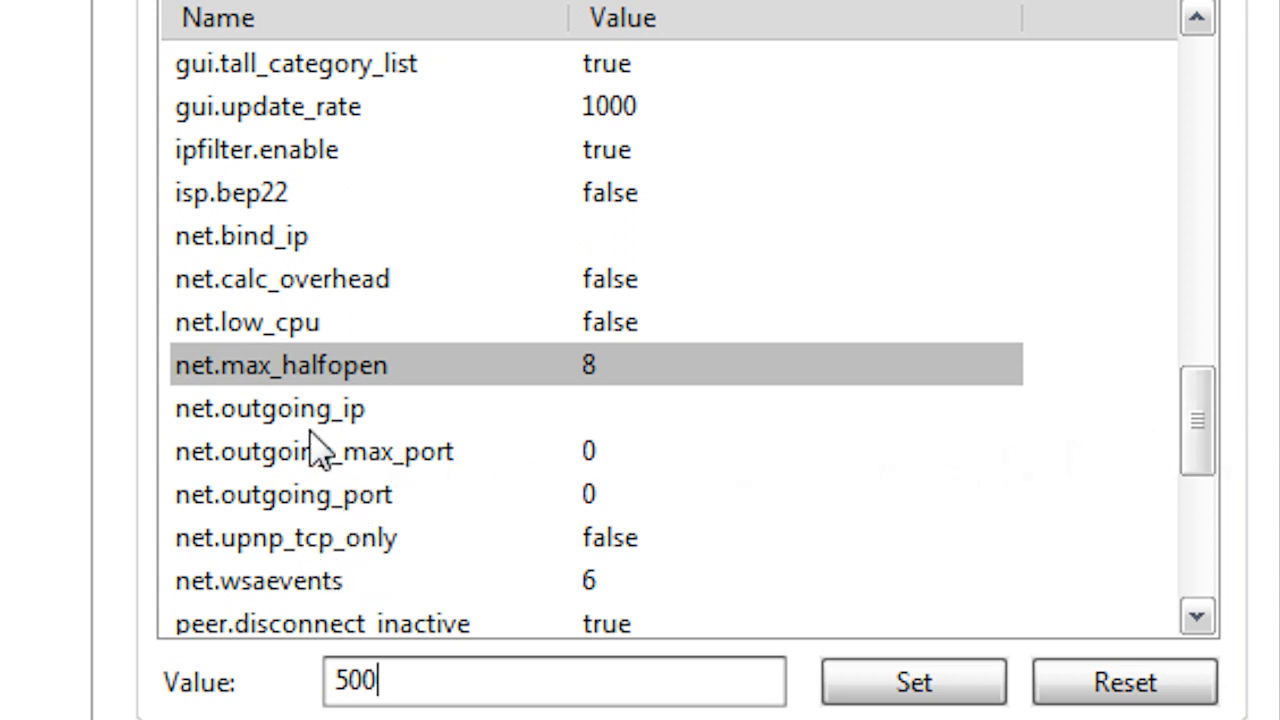
{"action": "mouse_move", "coordinate": [250, 515]}
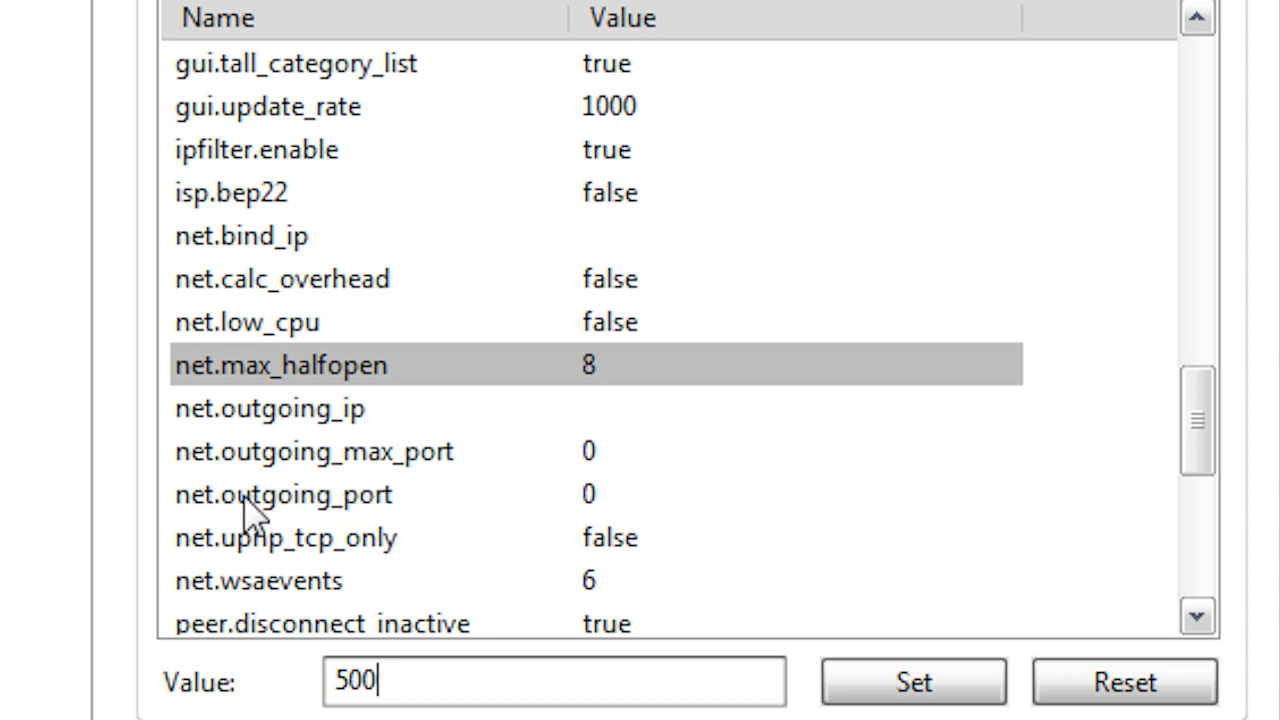
Select net.outgoing_port and enter 50 as its new value
{"action": "left_click", "coordinate": [283, 494]}
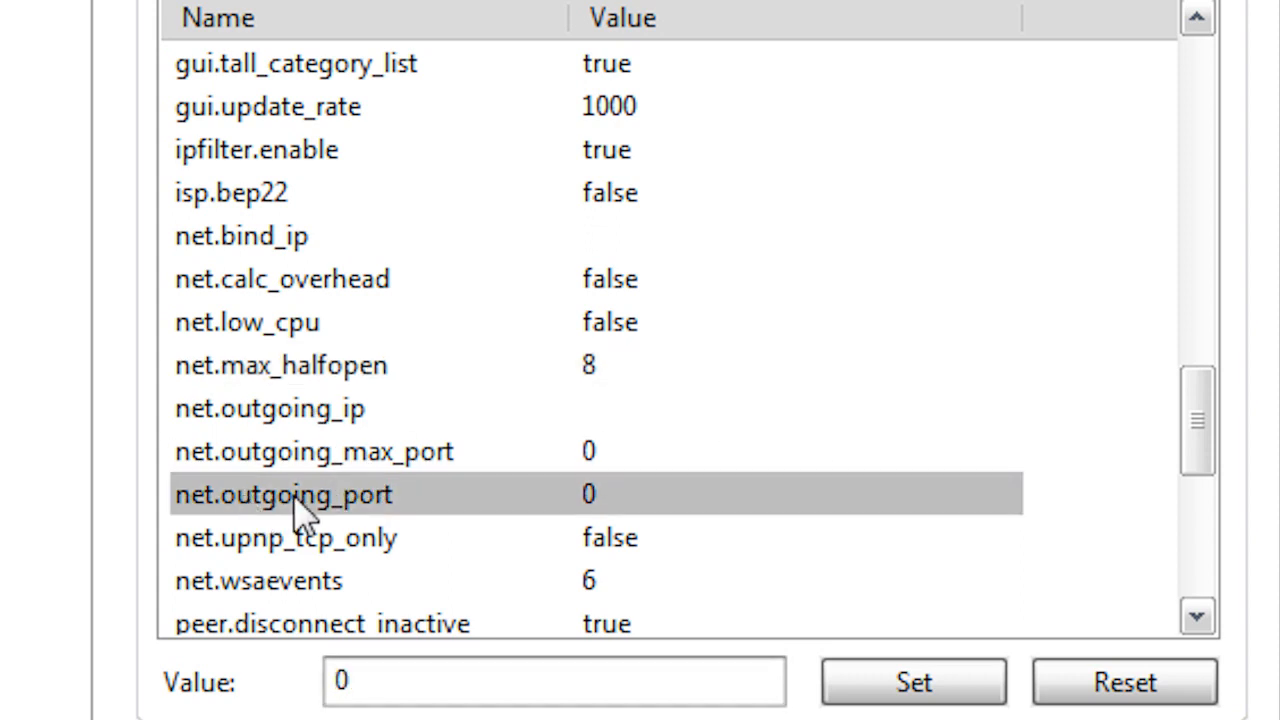
{"action": "left_click", "coordinate": [553, 681]}
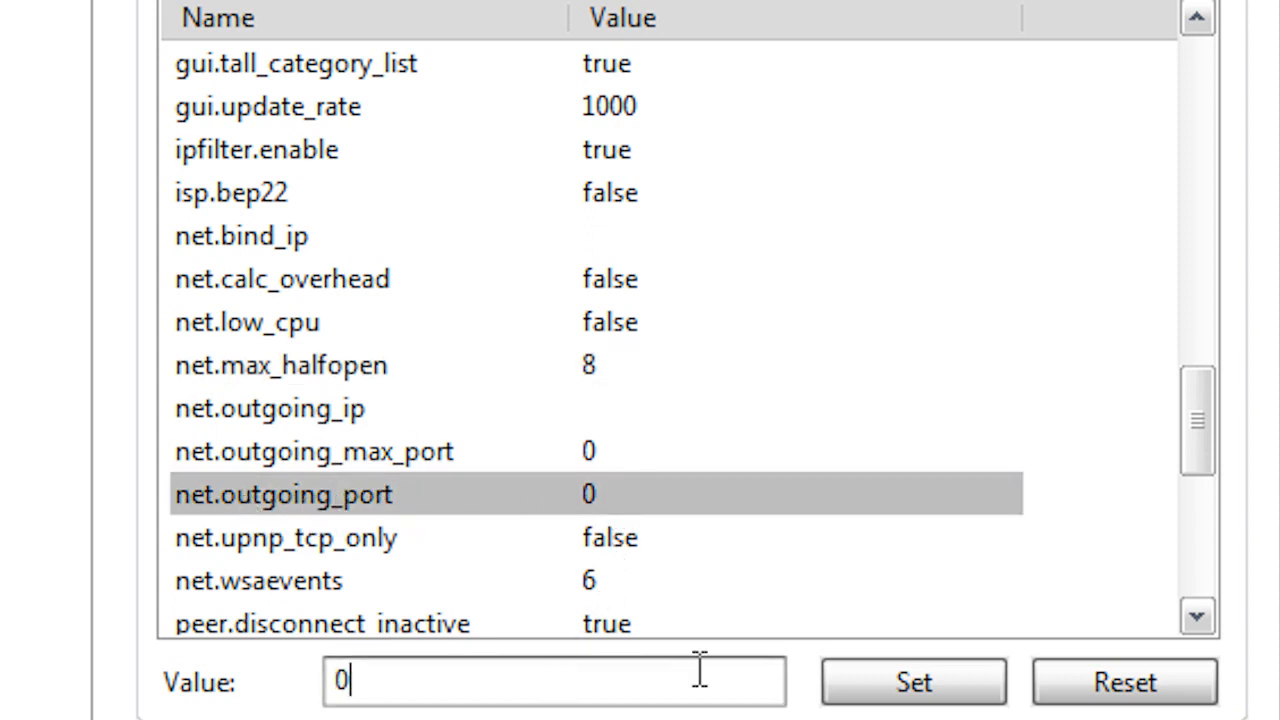
{"action": "type", "text": "50"}
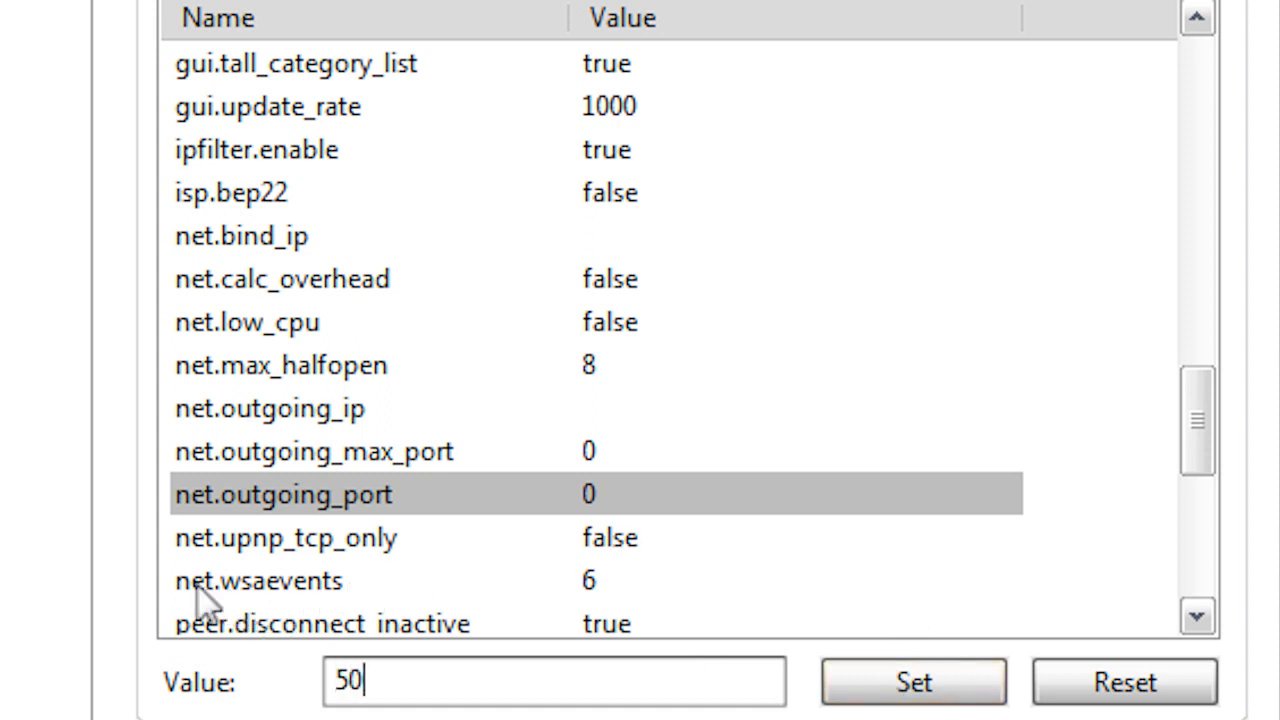
Select net.wsaevents and enter 150 as its new value
{"action": "left_click", "coordinate": [258, 581]}
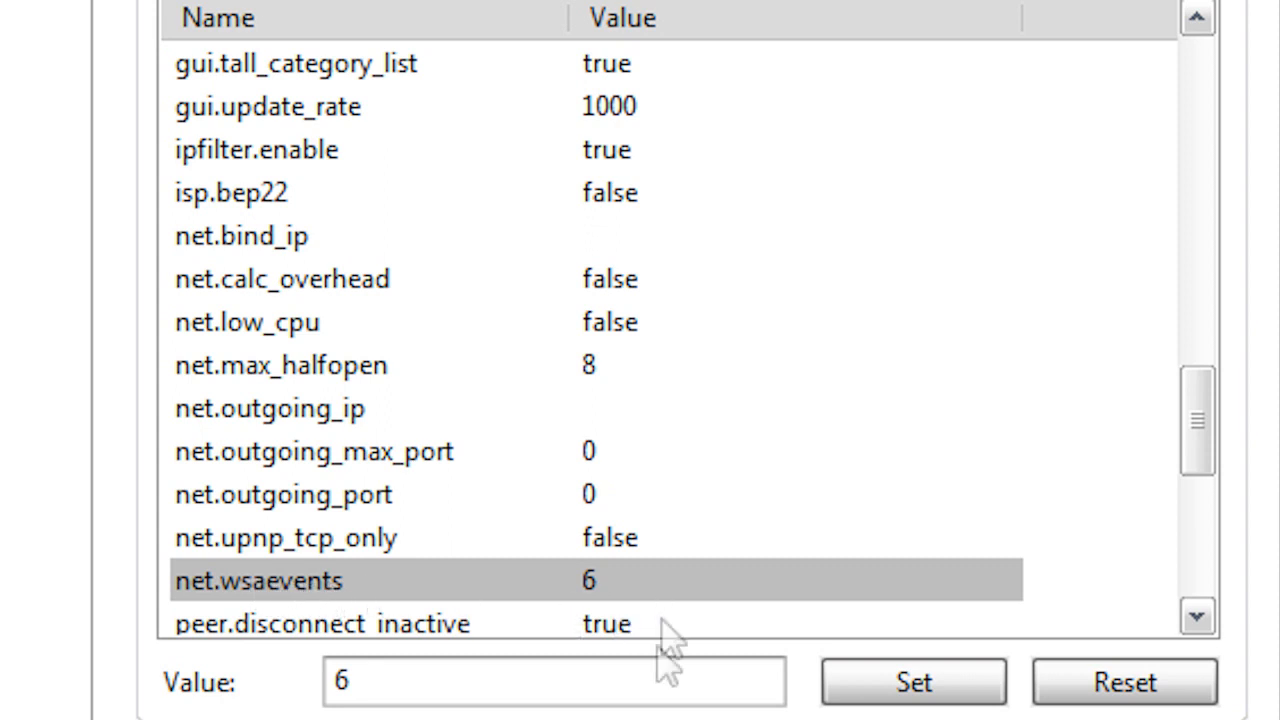
{"action": "type", "text": "\\"}
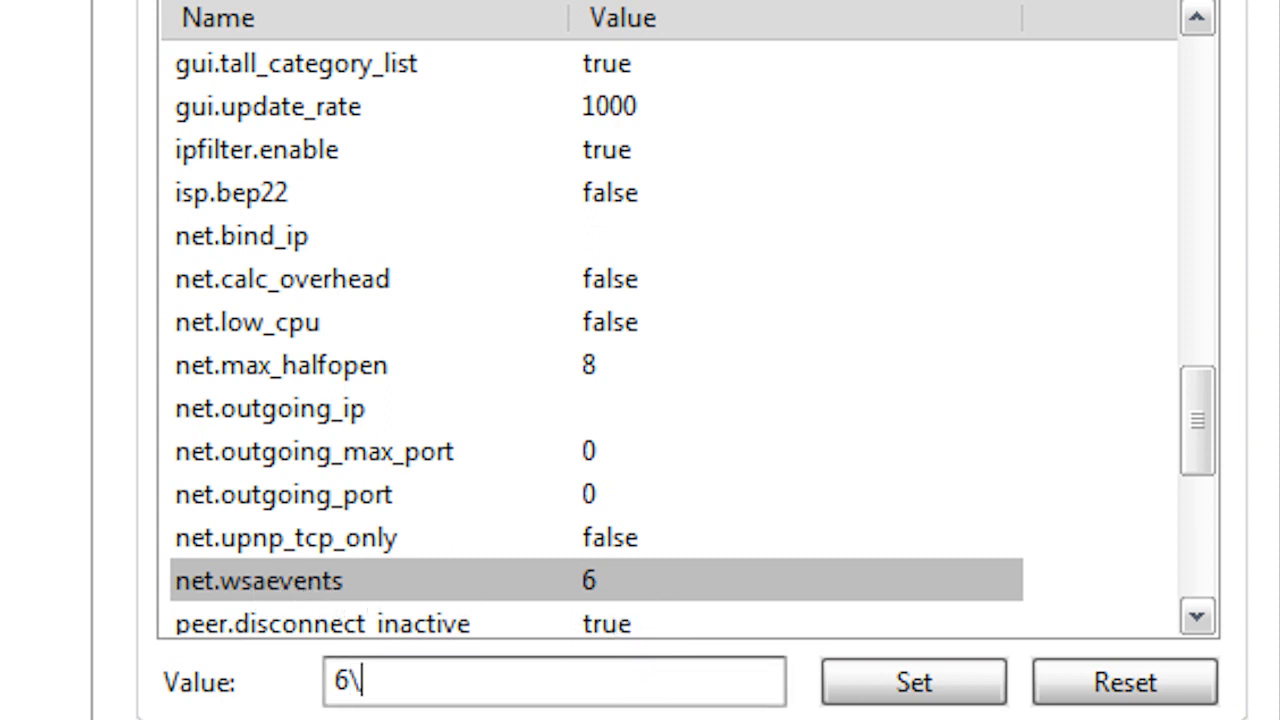
{"action": "type", "text": "150"}
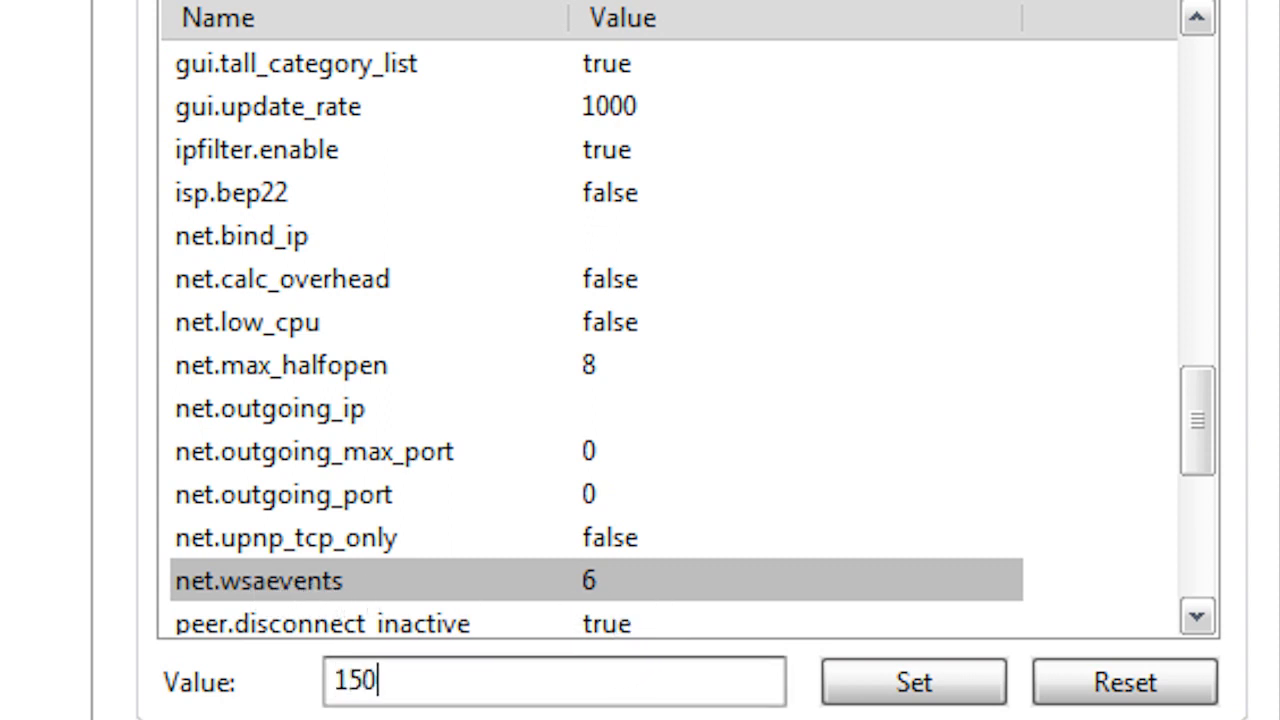